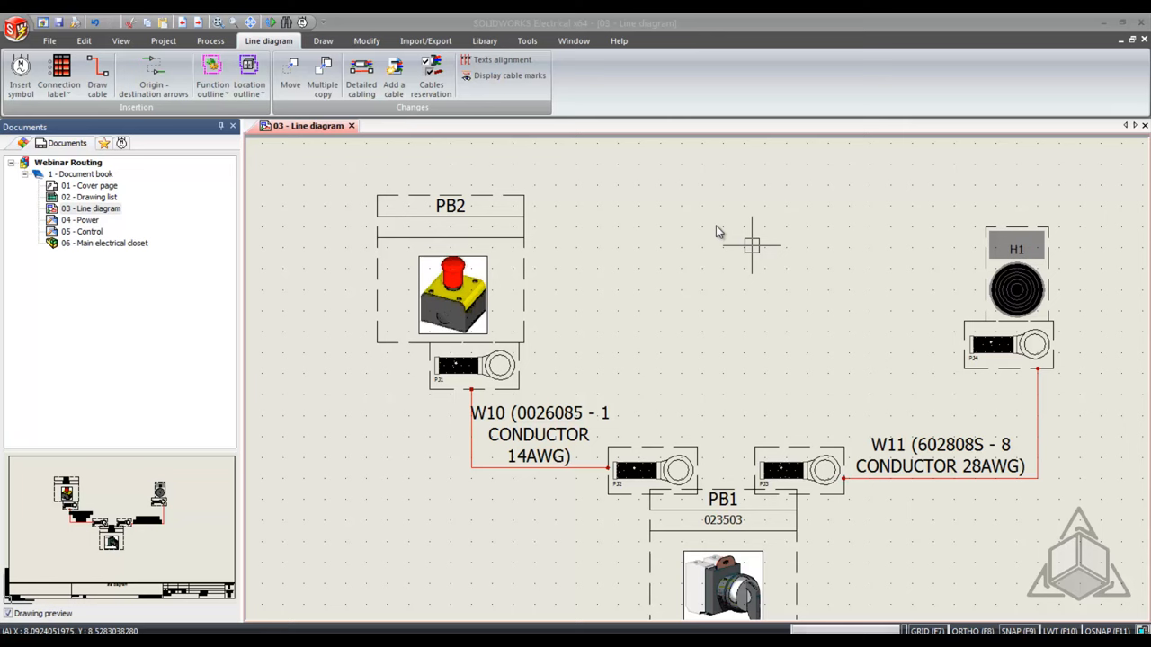
- Launch the Manufacturer parts manager from the Library ribbon
click(483, 40)
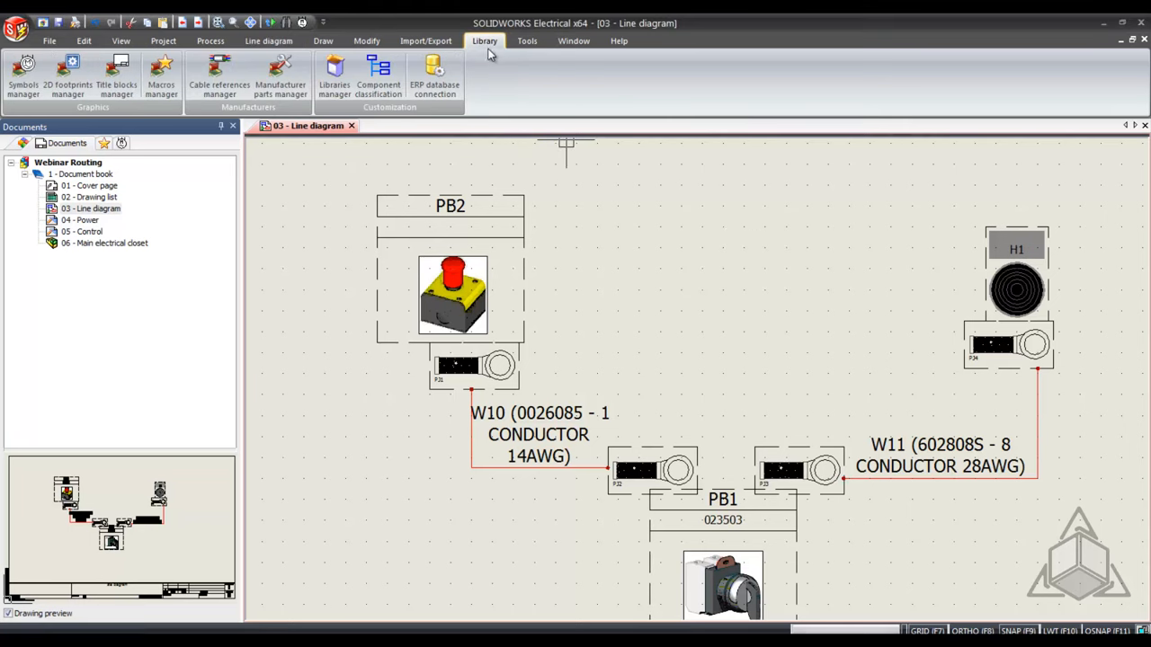
mouse_move(281, 76)
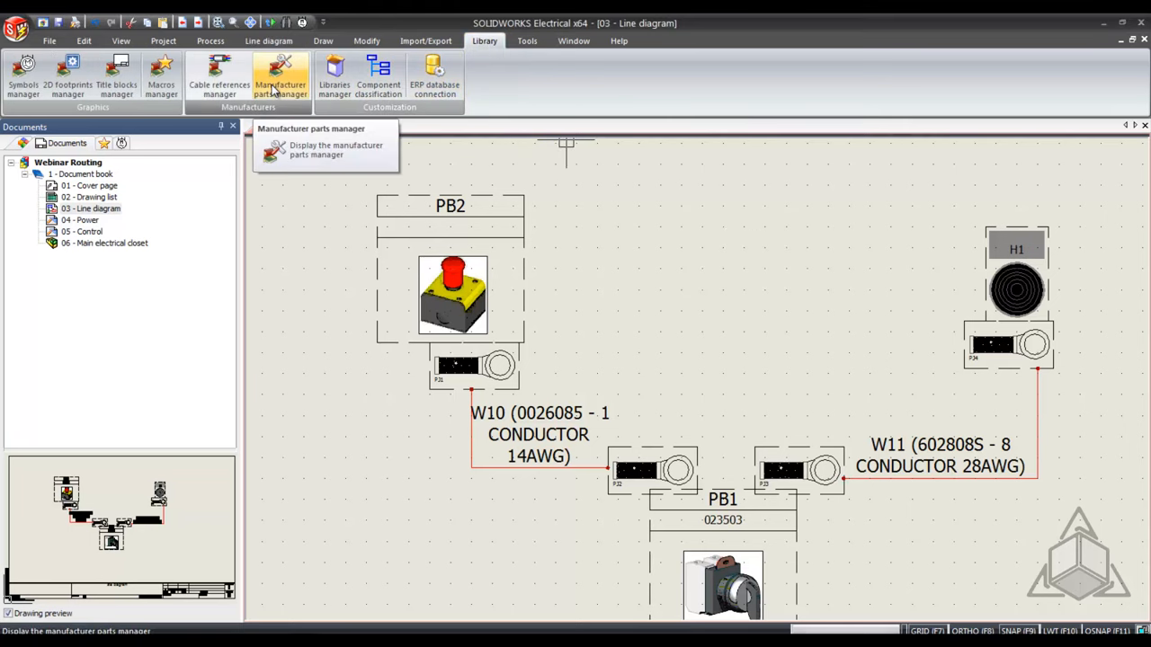
click(280, 75)
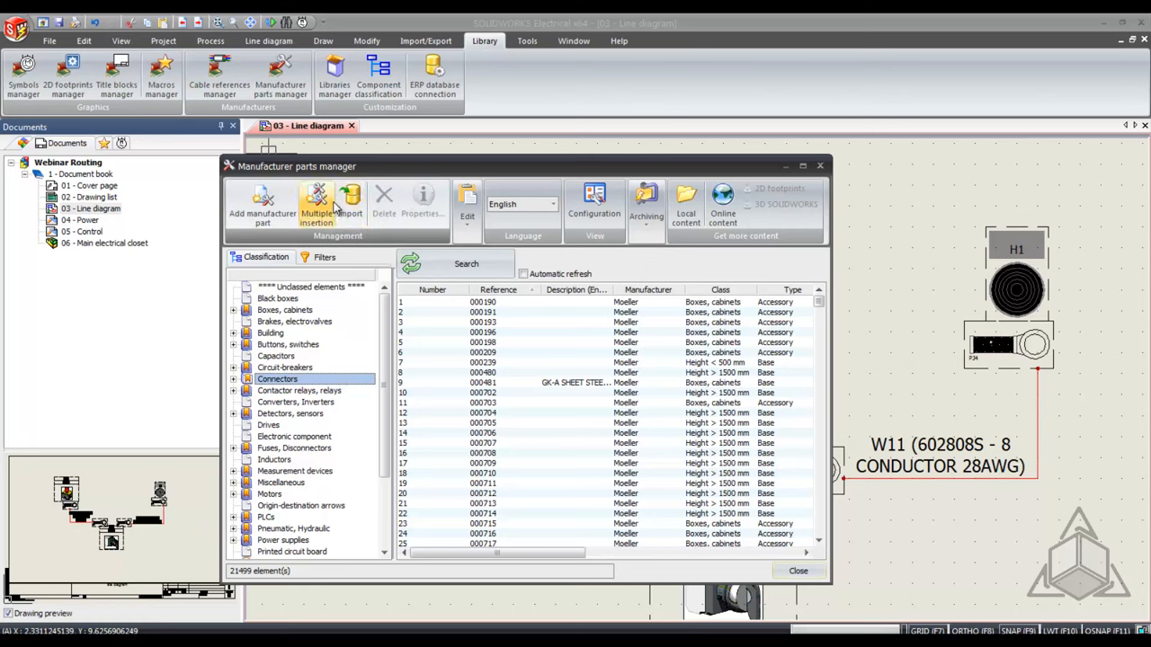
- Begin a Multiple insertion with an Excel file (ImportData.xlsx) as the data source
click(349, 206)
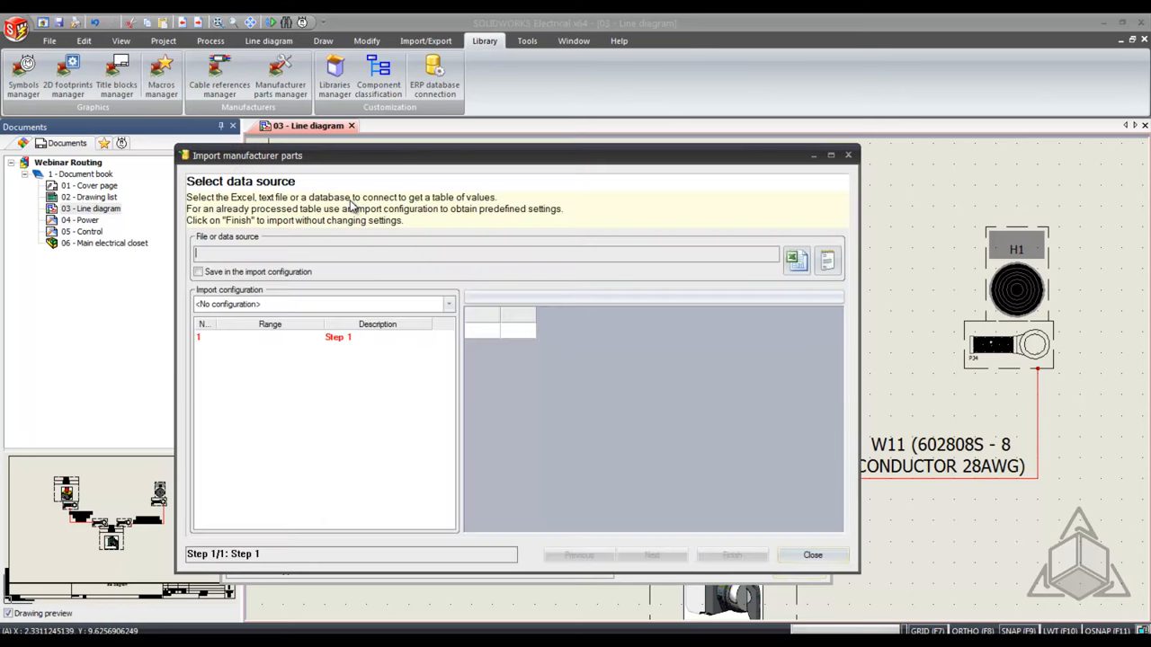
mouse_move(795, 259)
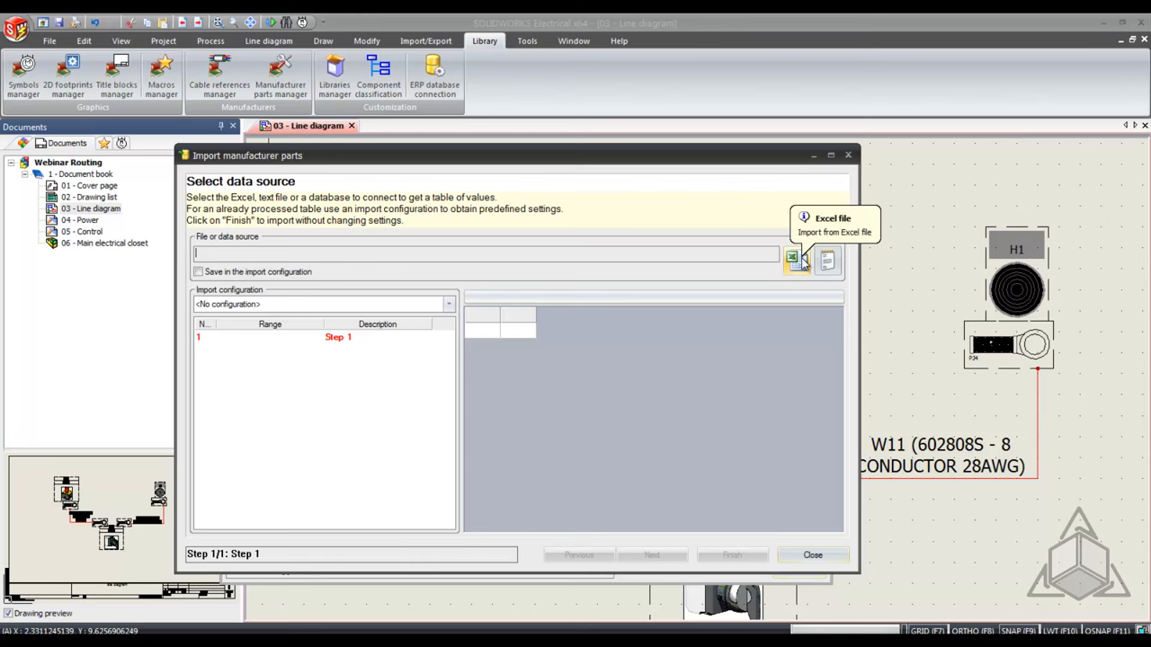
click(795, 259)
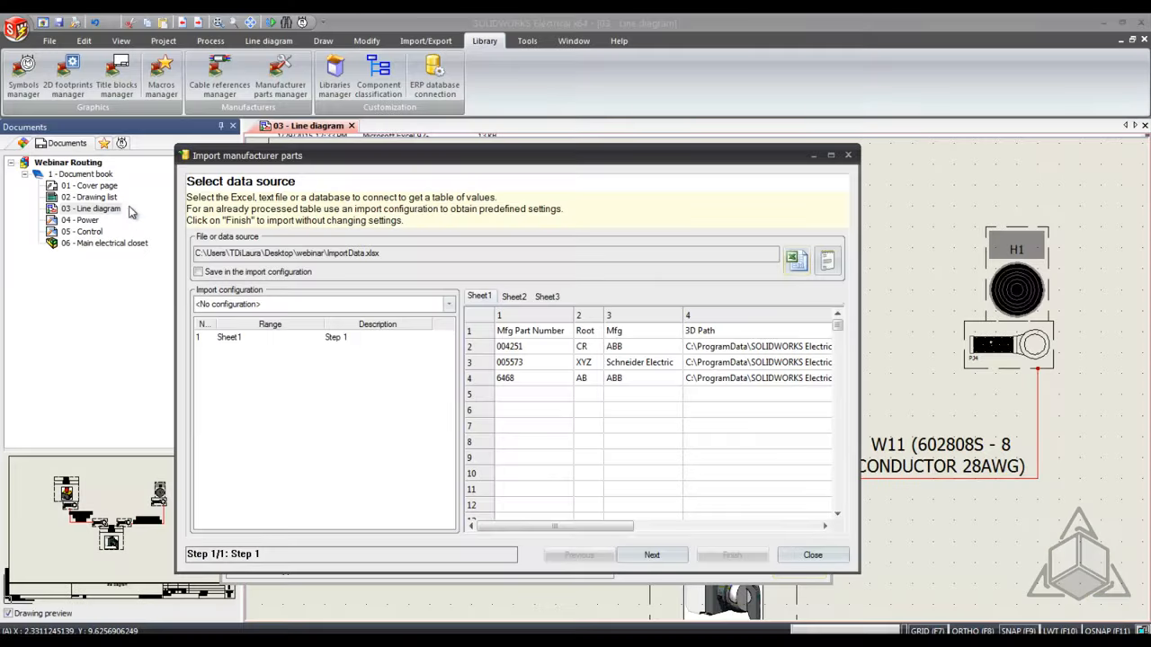
mouse_move(543, 318)
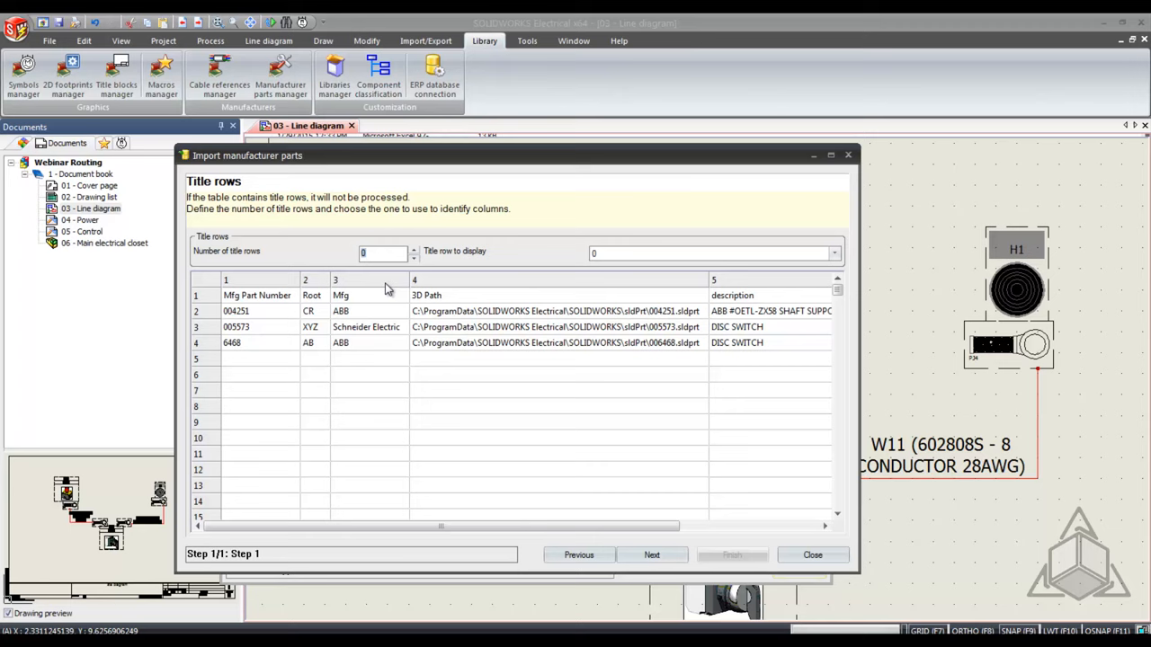
mouse_move(393, 296)
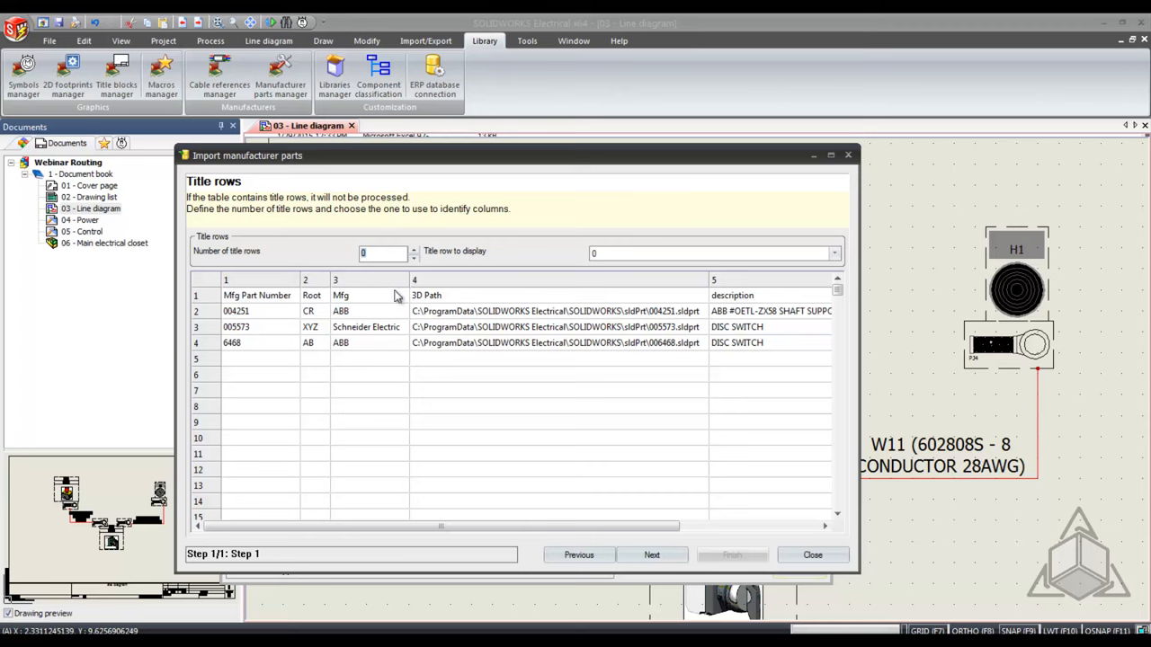
mouse_move(381, 291)
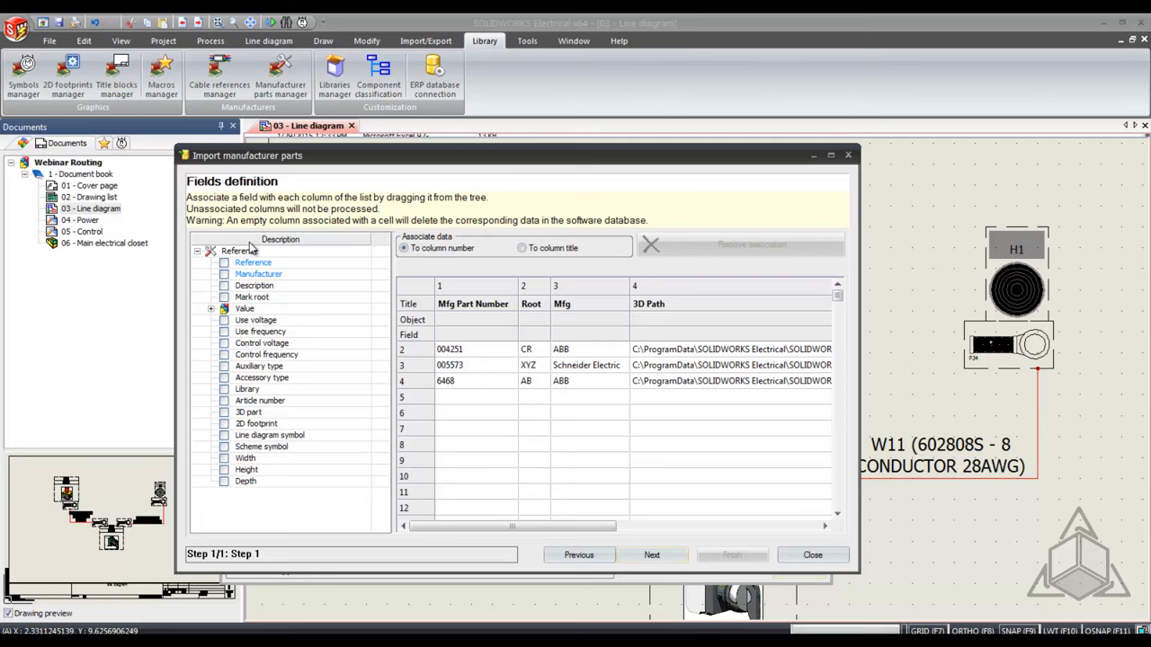
mouse_move(360, 284)
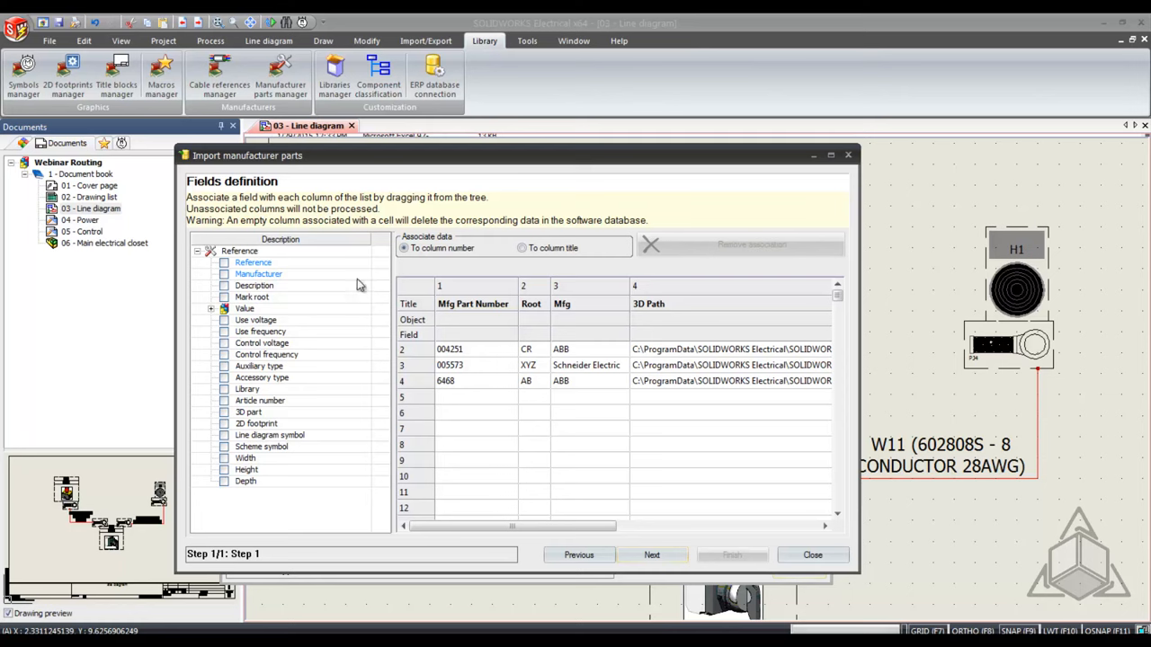
mouse_move(389, 327)
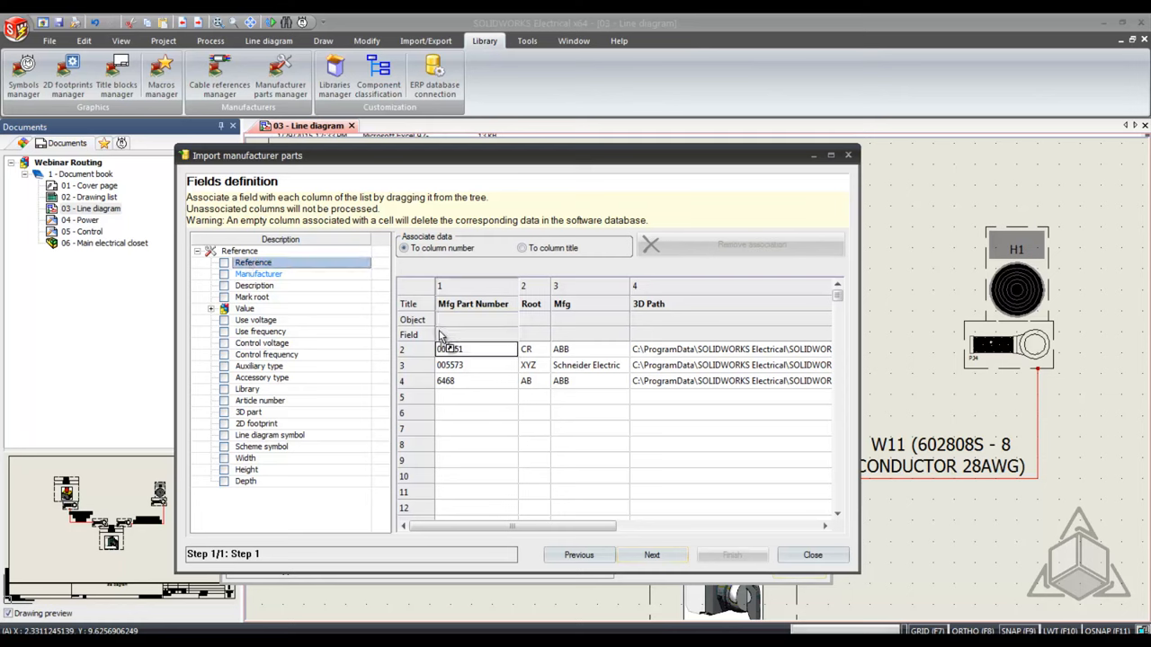
- Assign Reference, Manufacturer and 3D part to the Mfg Part Number, Mfg and 3D Path columns, with English descriptions
drag(251, 263, 457, 327)
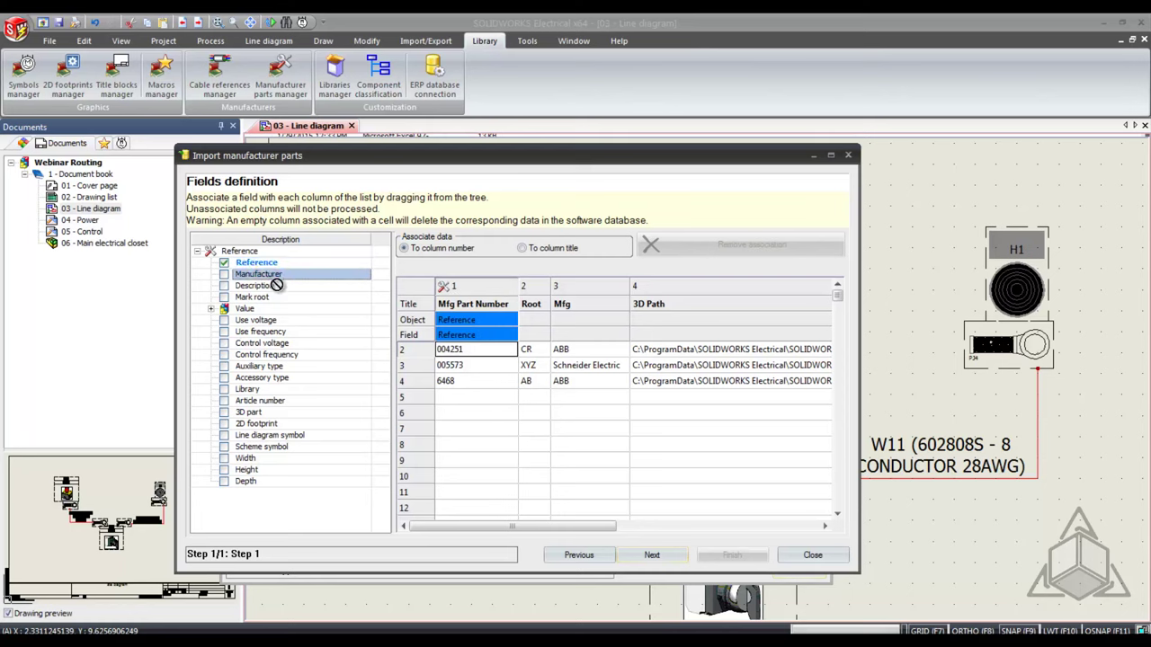
drag(259, 274, 571, 320)
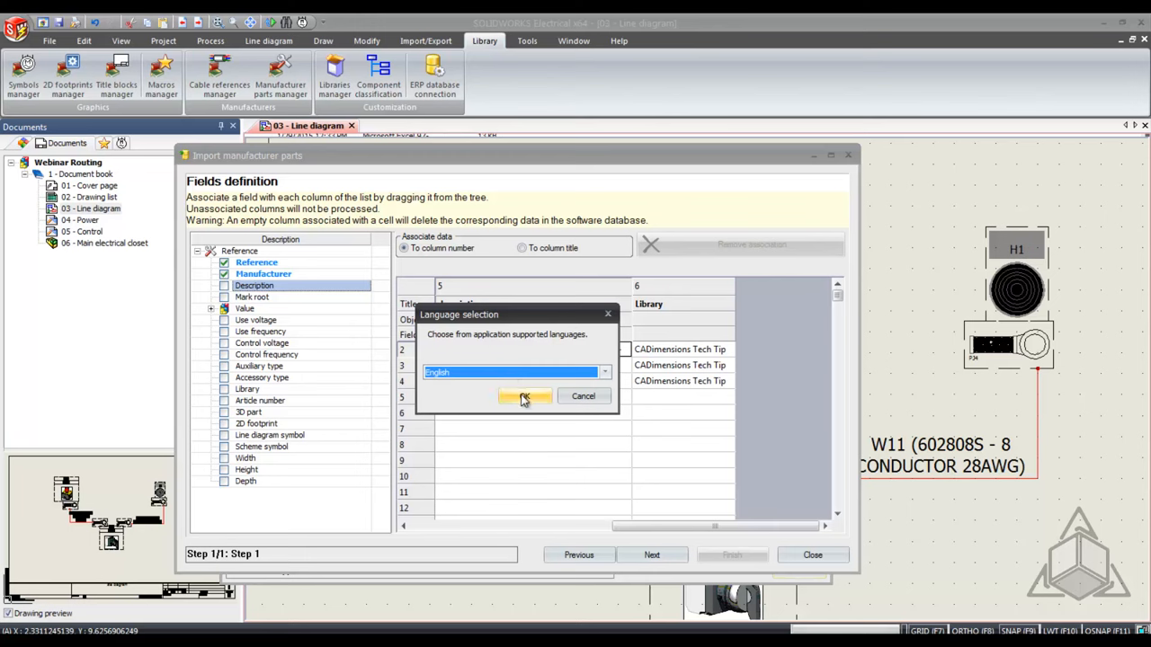
click(525, 397)
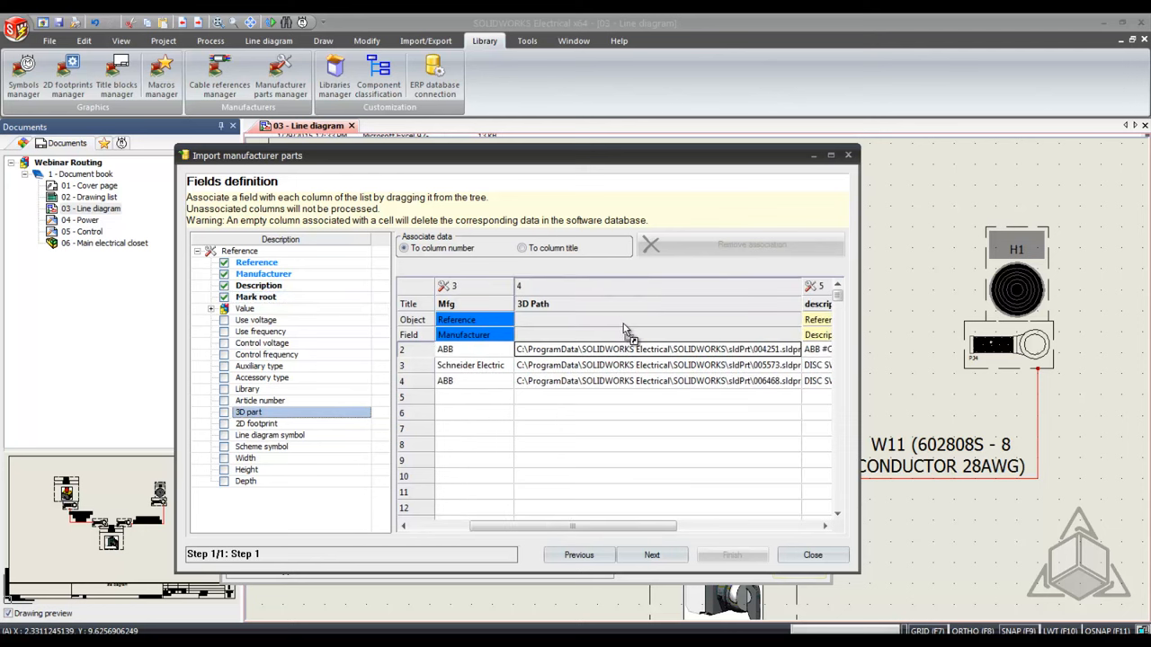
drag(248, 412, 629, 335)
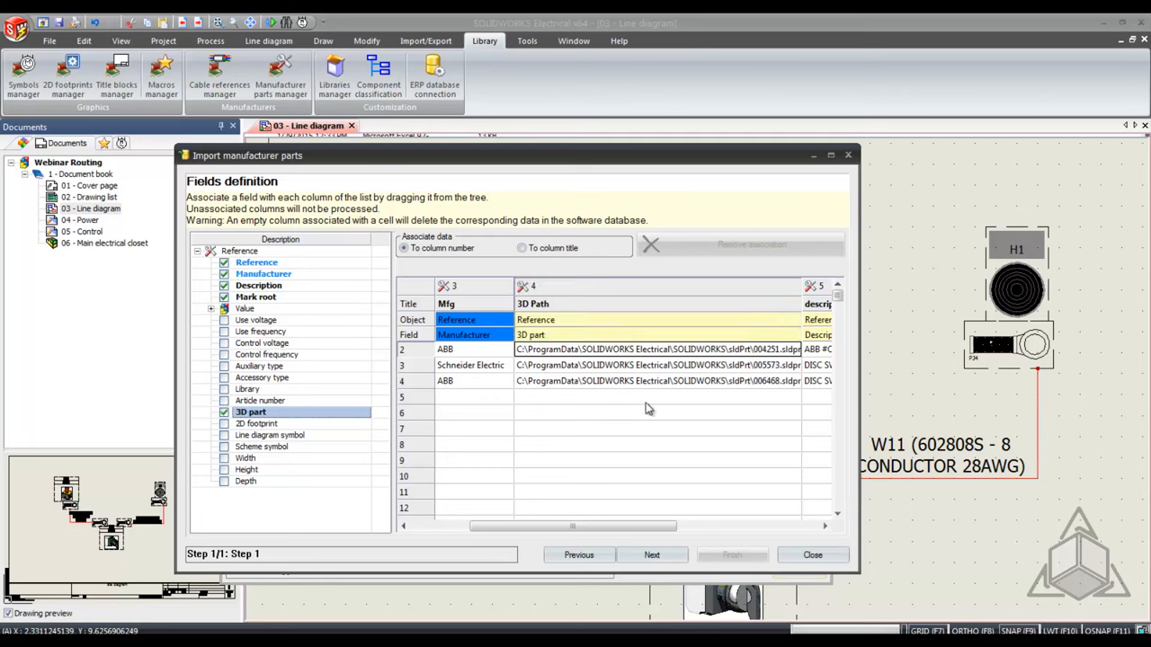
scroll(right, 3)
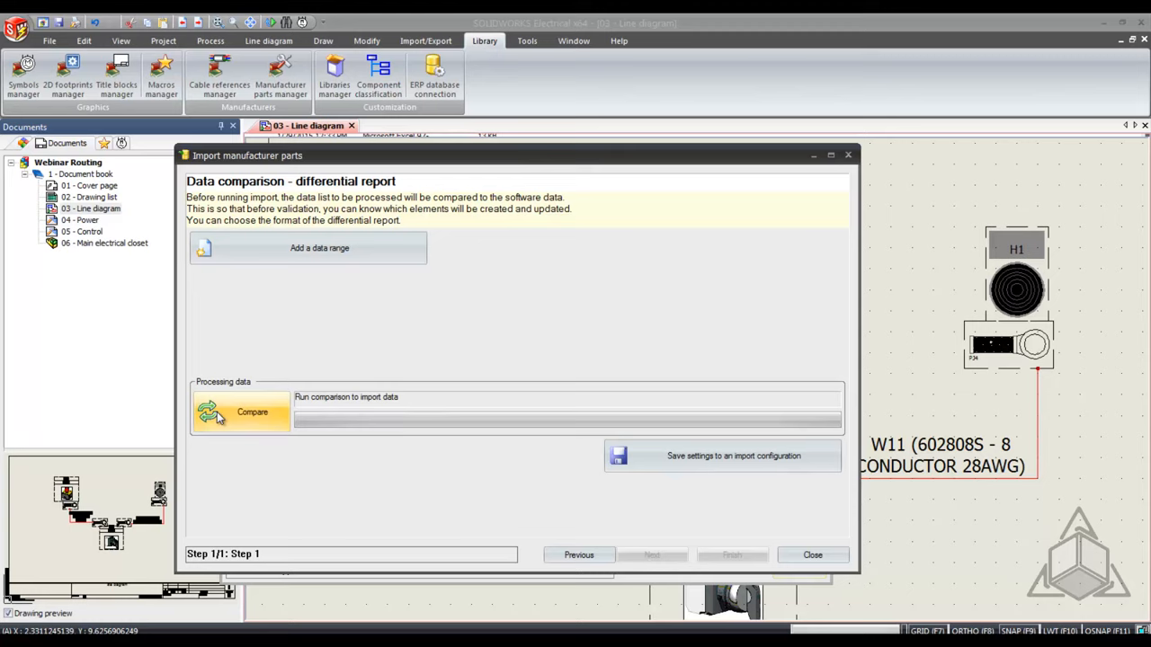
- Compare the spreadsheet against the database, then import the three new references
click(241, 412)
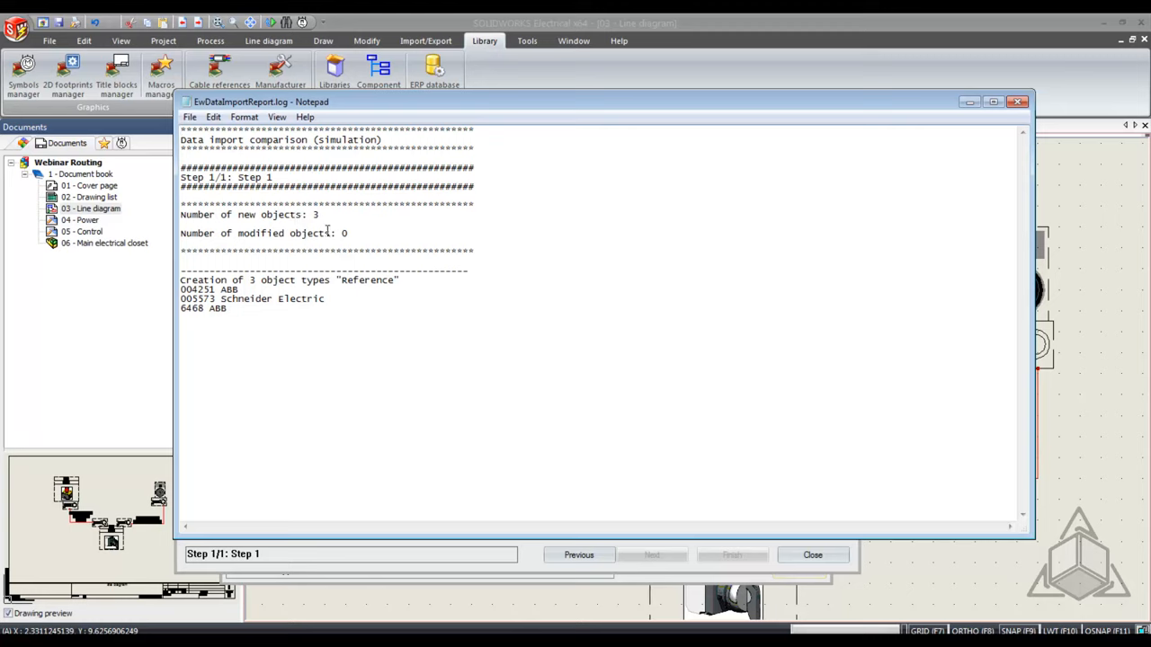
mouse_move(1033, 86)
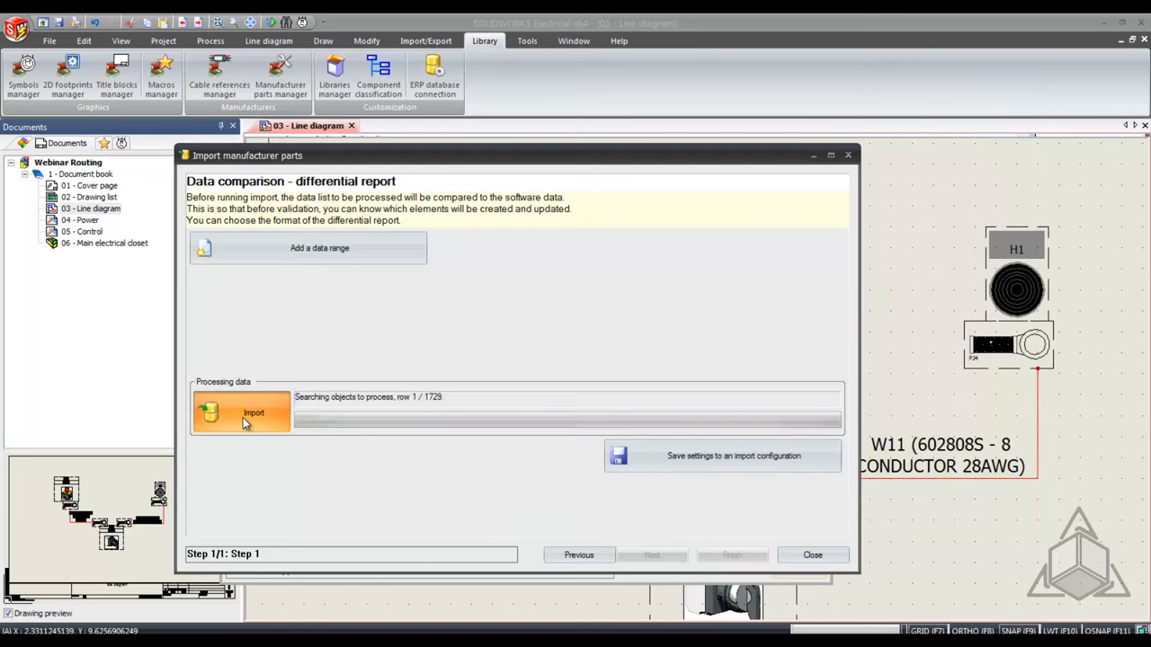
click(253, 412)
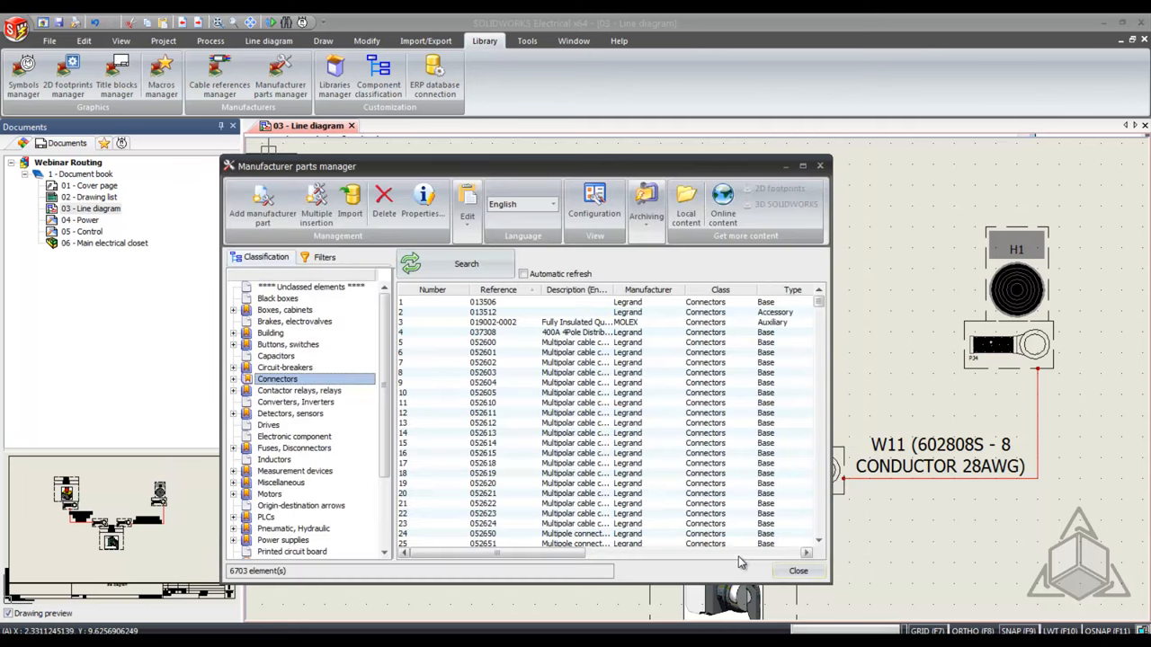
- Filter the parts list to the CADimensions Tech Tip library
click(305, 286)
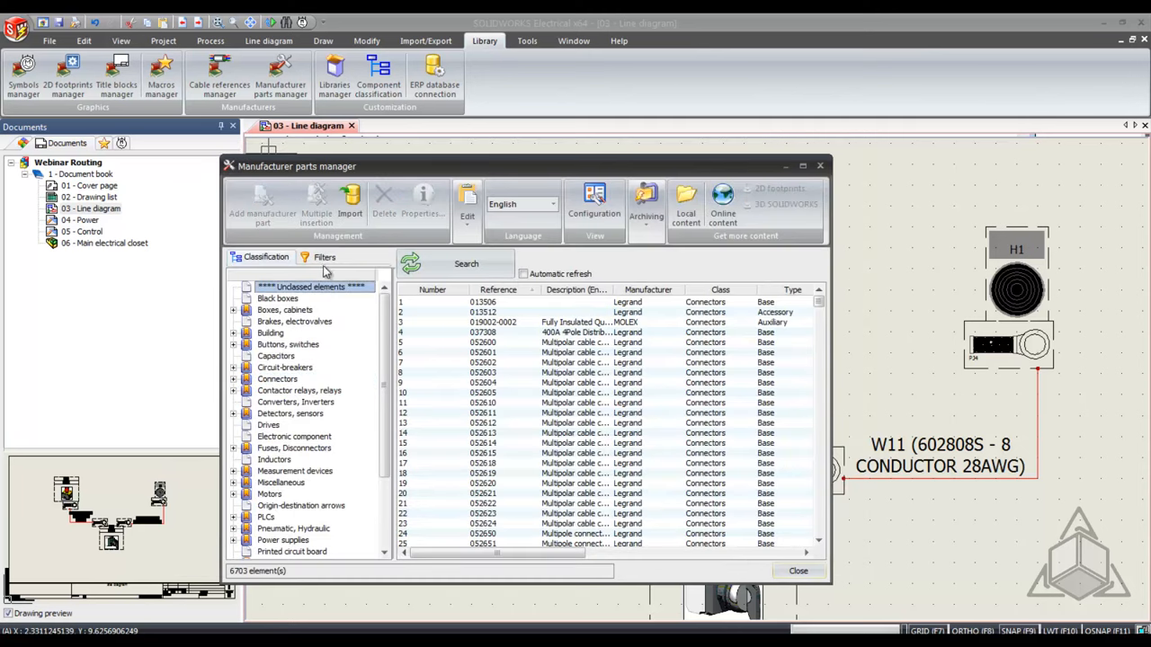
click(324, 257)
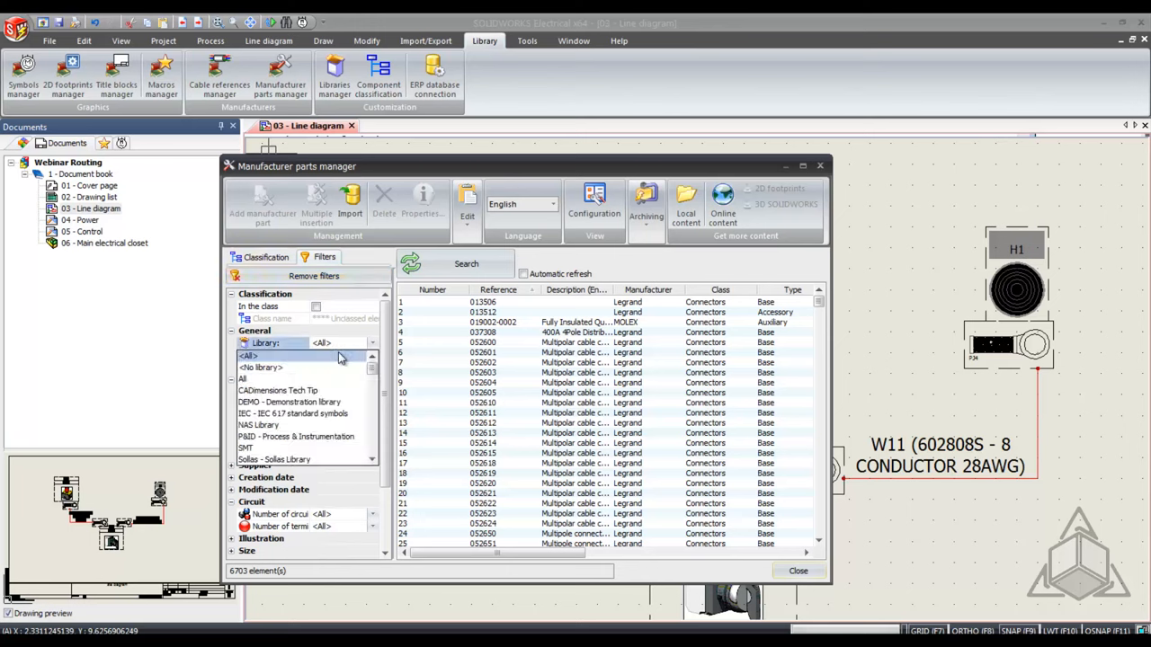
click(278, 390)
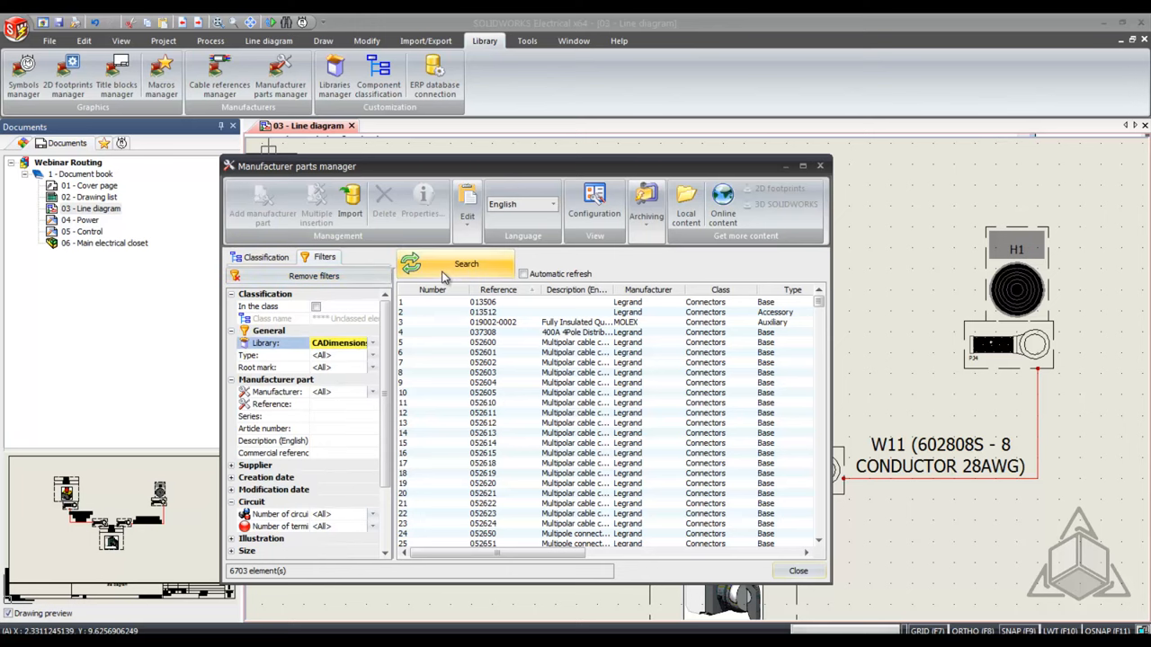
click(453, 264)
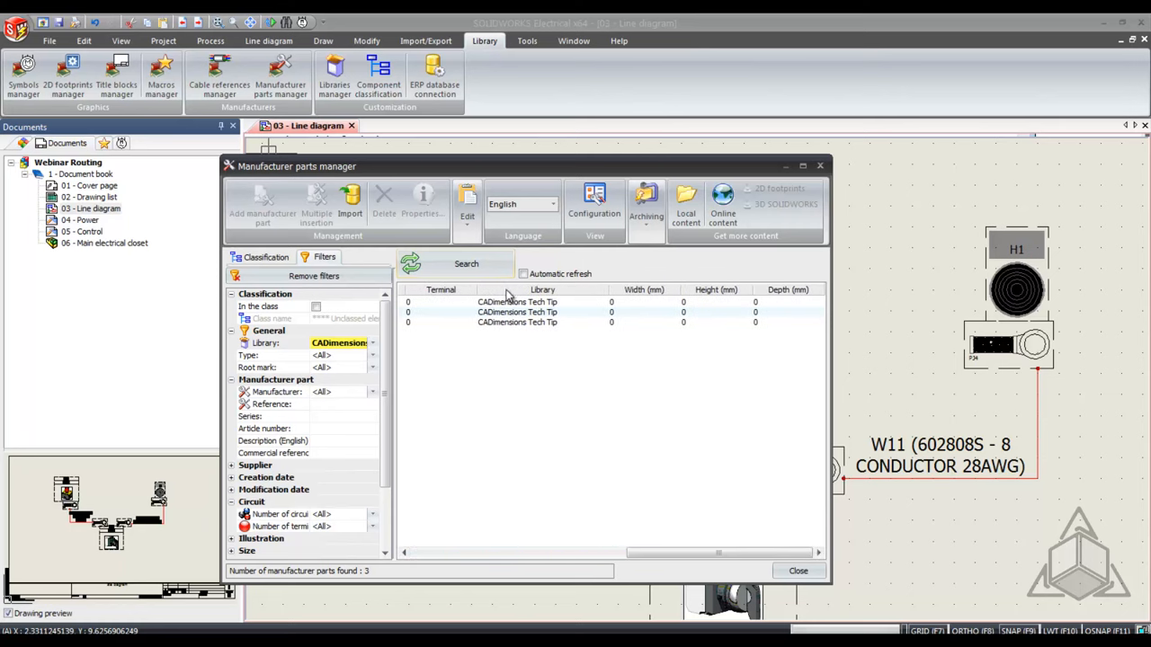
- Associate the 004251.sldprt model with part 004251 in its properties and save
click(518, 302)
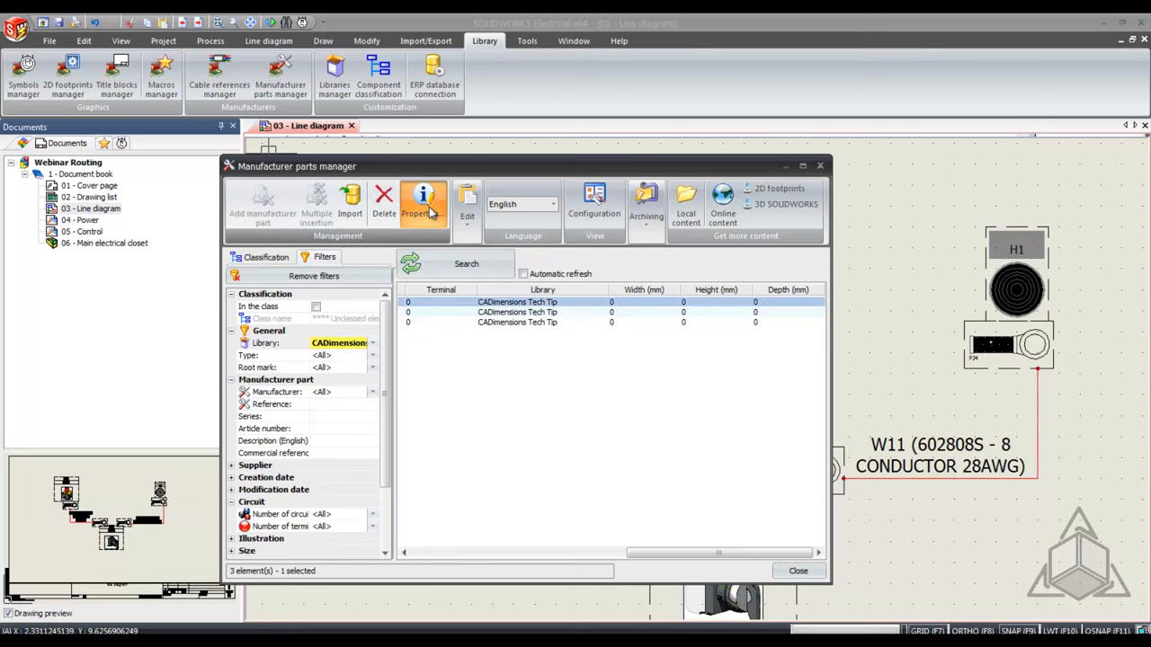
click(422, 201)
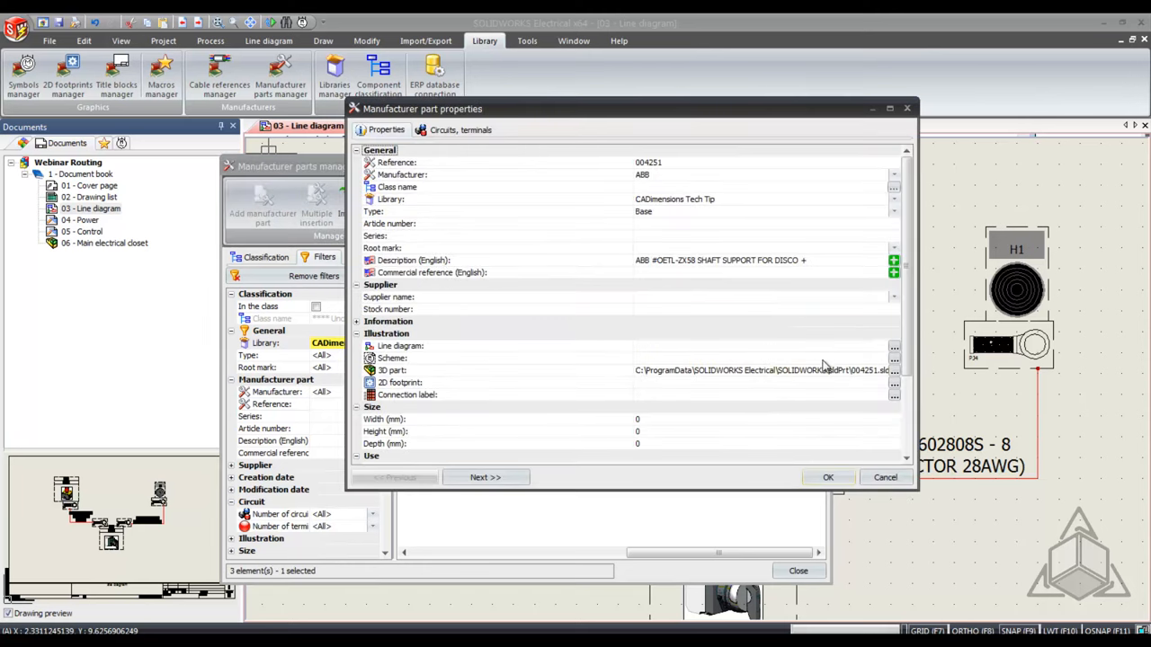
click(894, 370)
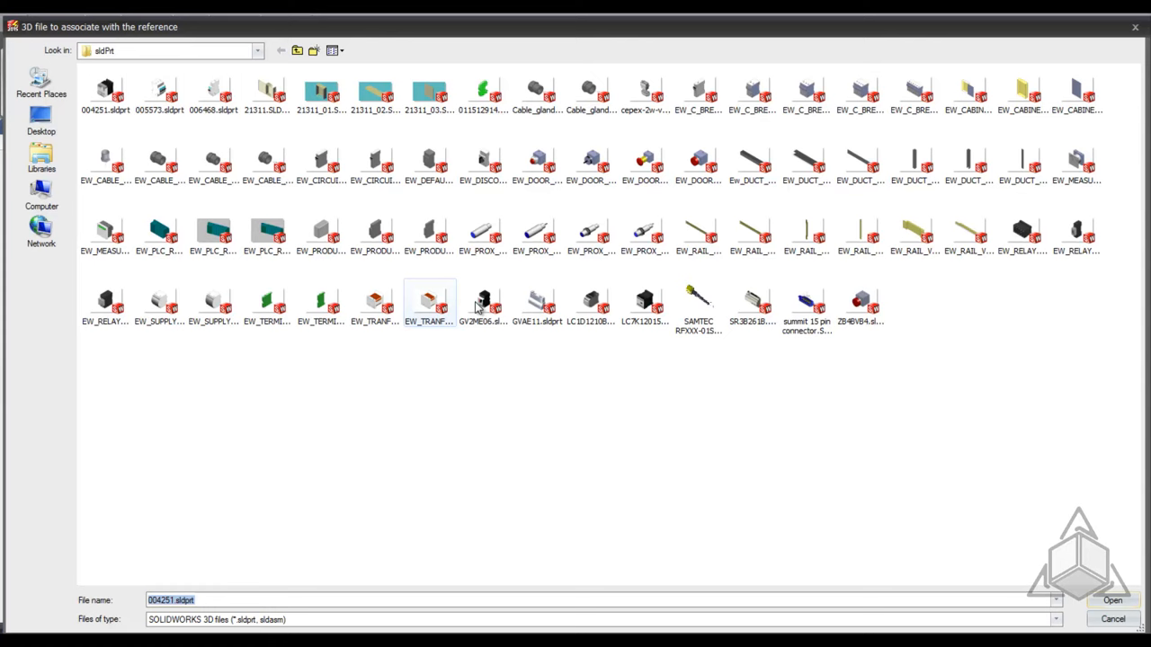
mouse_move(374, 161)
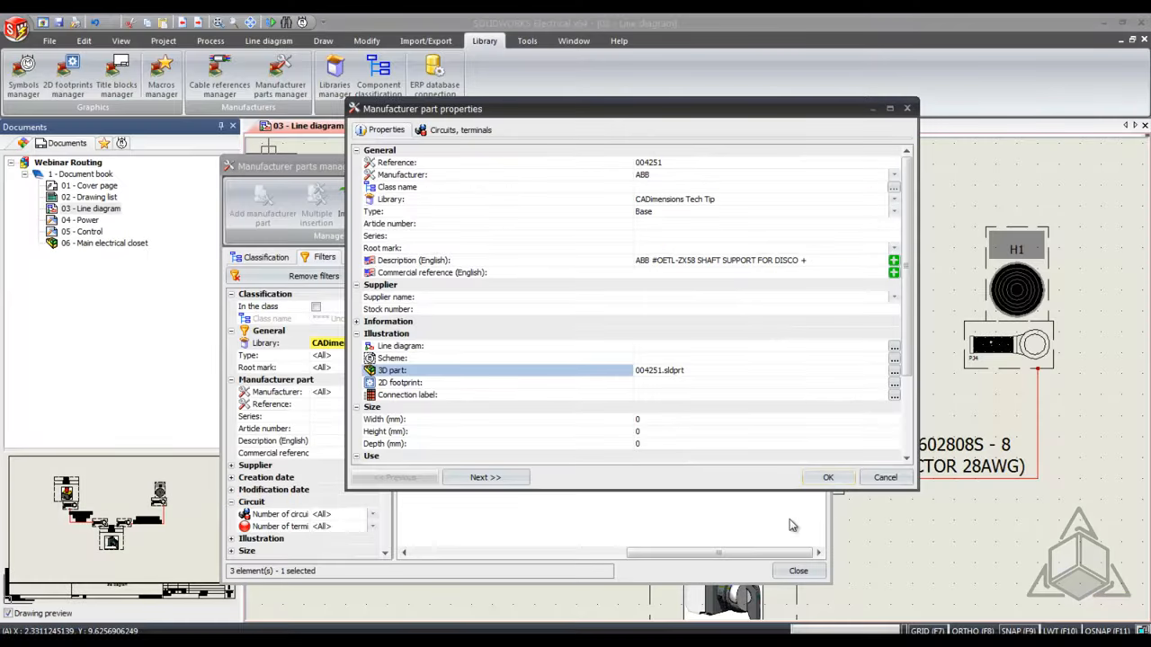
click(827, 478)
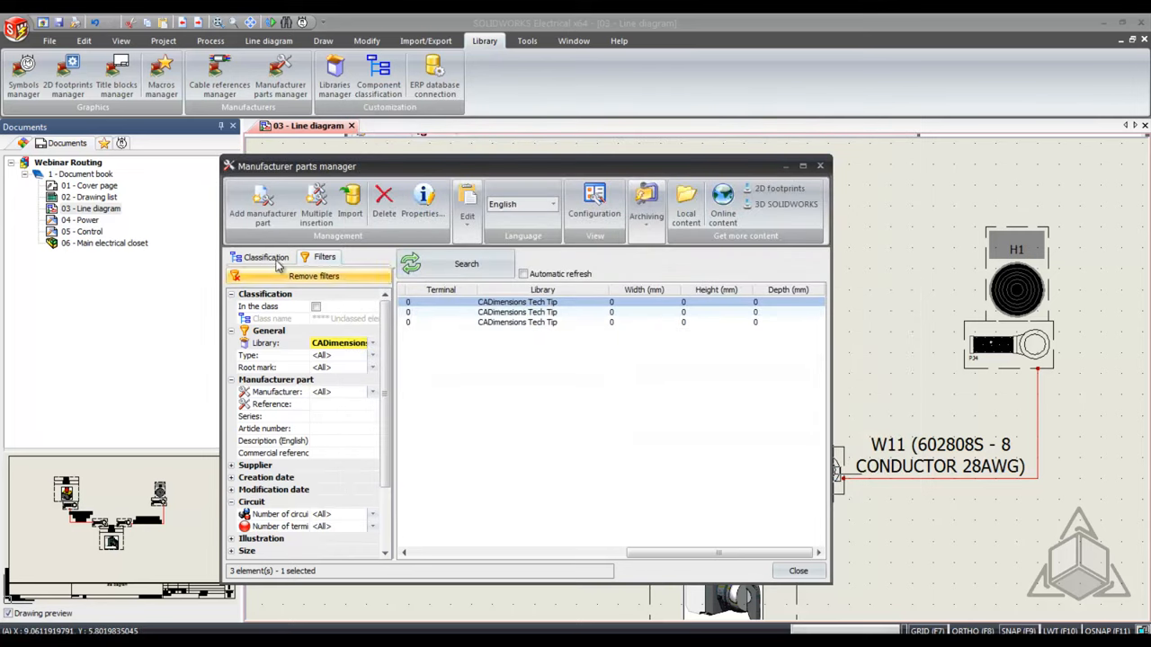
- Add a new manufacturer part in the Connectors class with reference Conn123
click(264, 257)
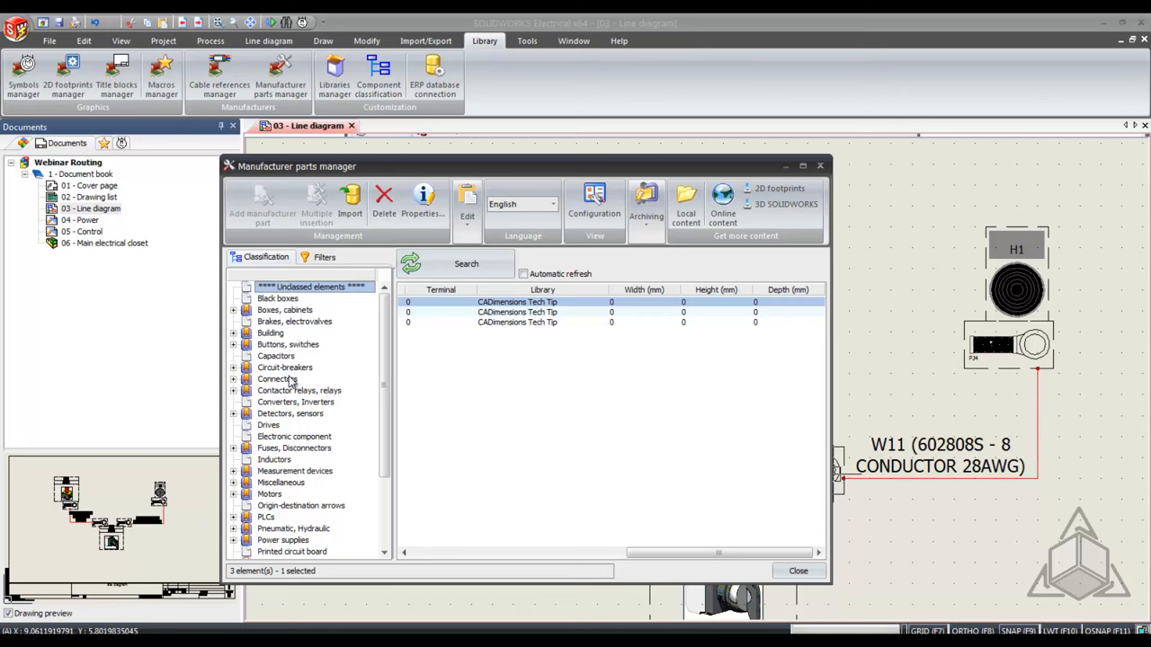
click(277, 378)
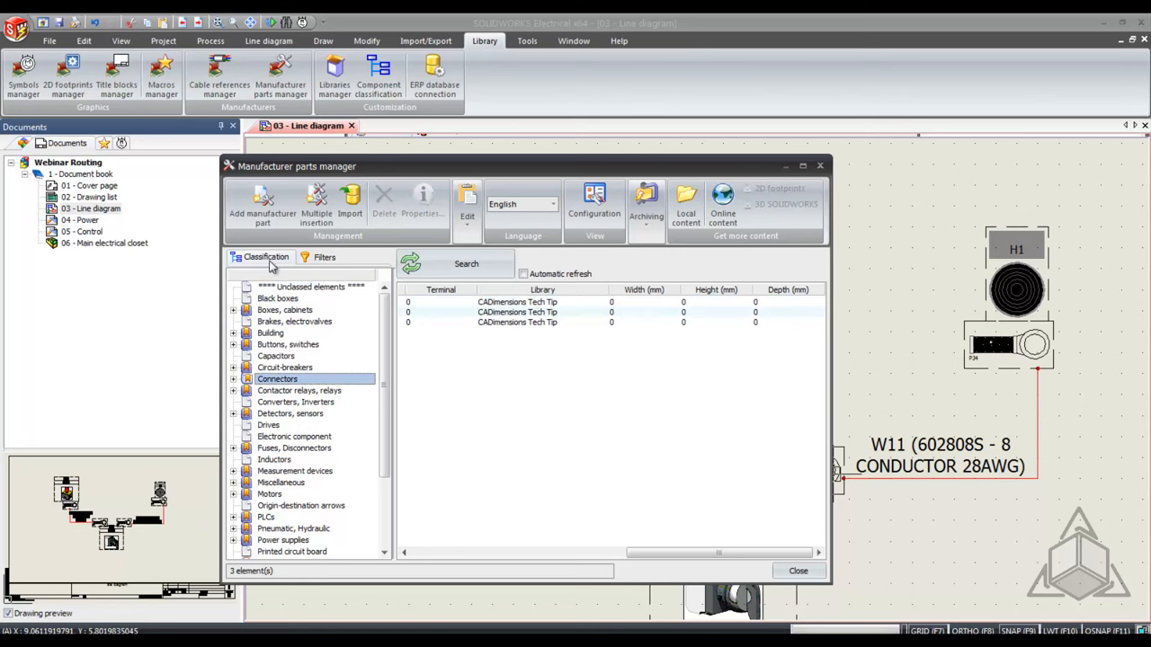
mouse_move(262, 201)
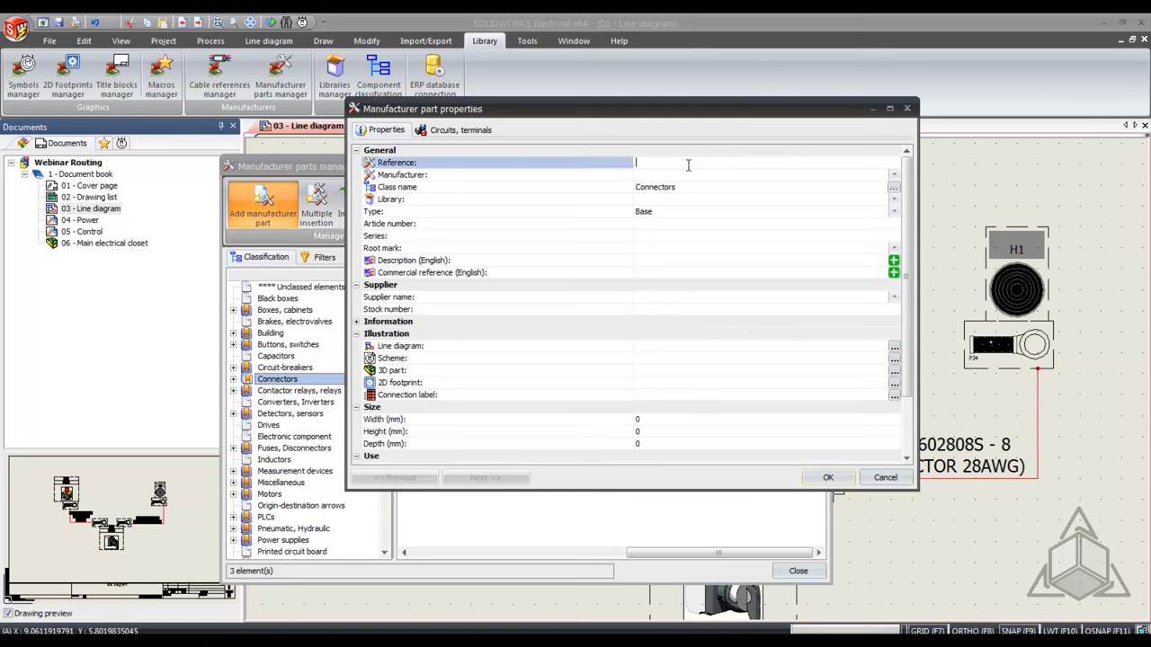
text(C)
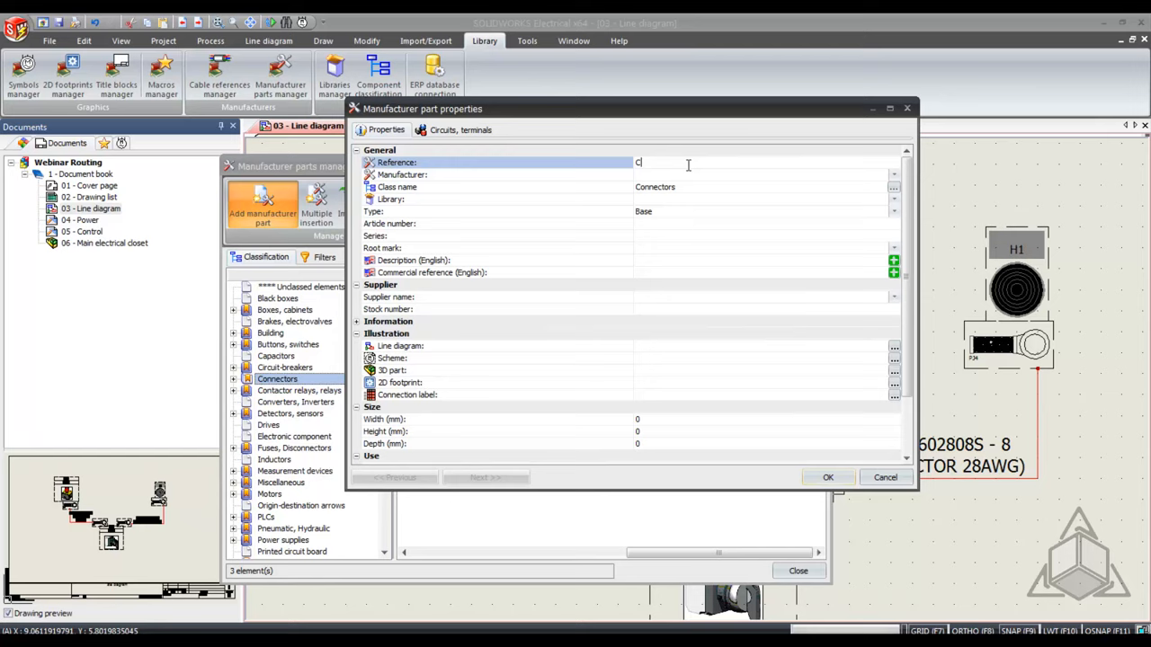
text(Conn123)
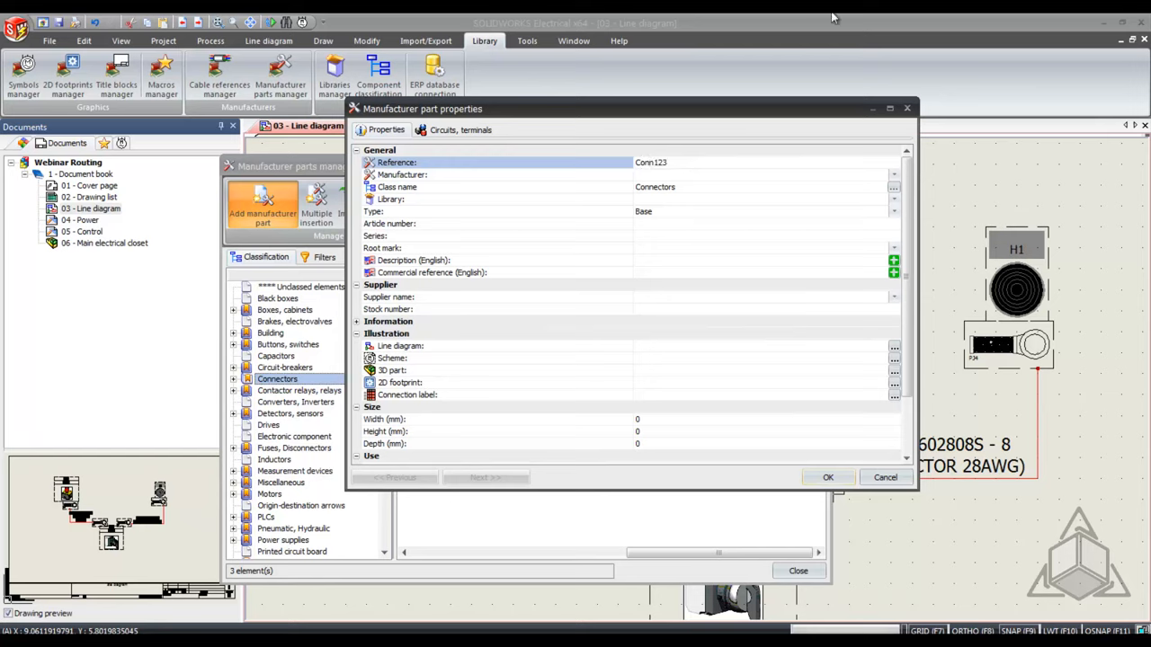
- Set manufacturer ACOPIAN, library CADimensions Tech Tip and 3D part EW_TERMINAL_50.sldprt
click(494, 174)
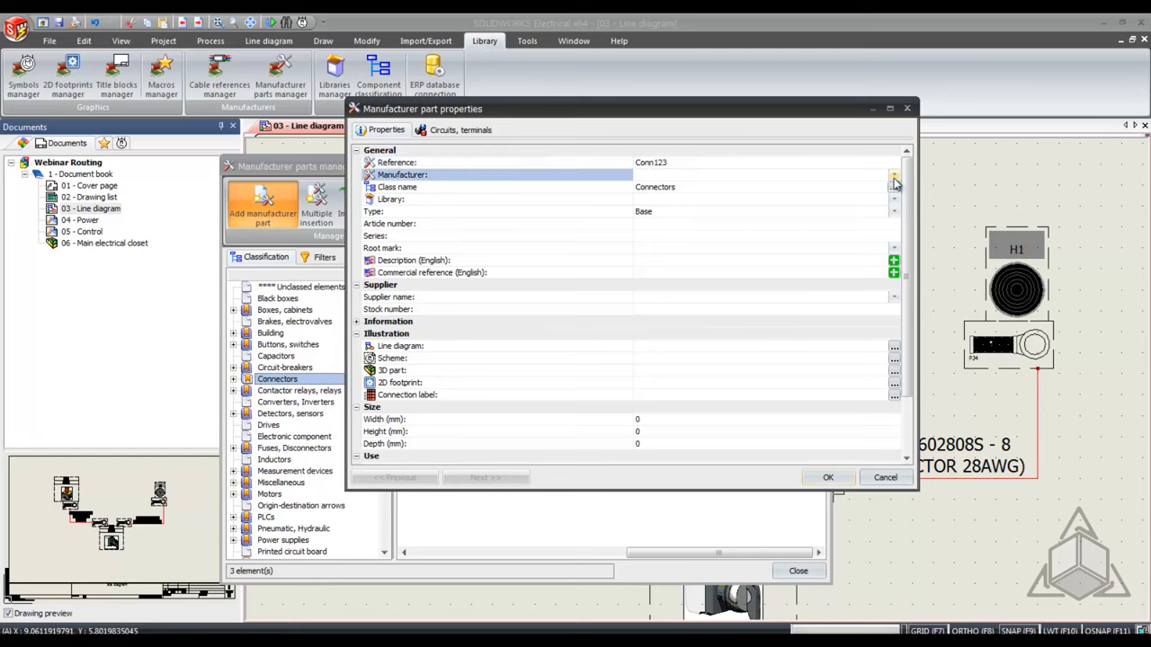
click(893, 174)
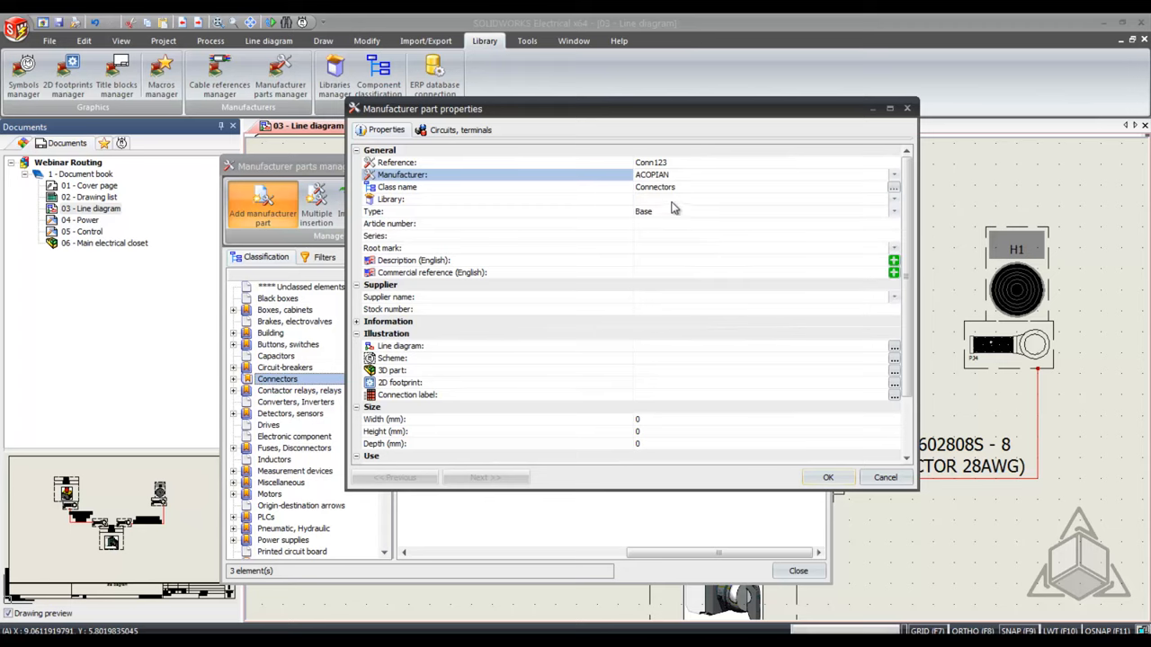
click(891, 197)
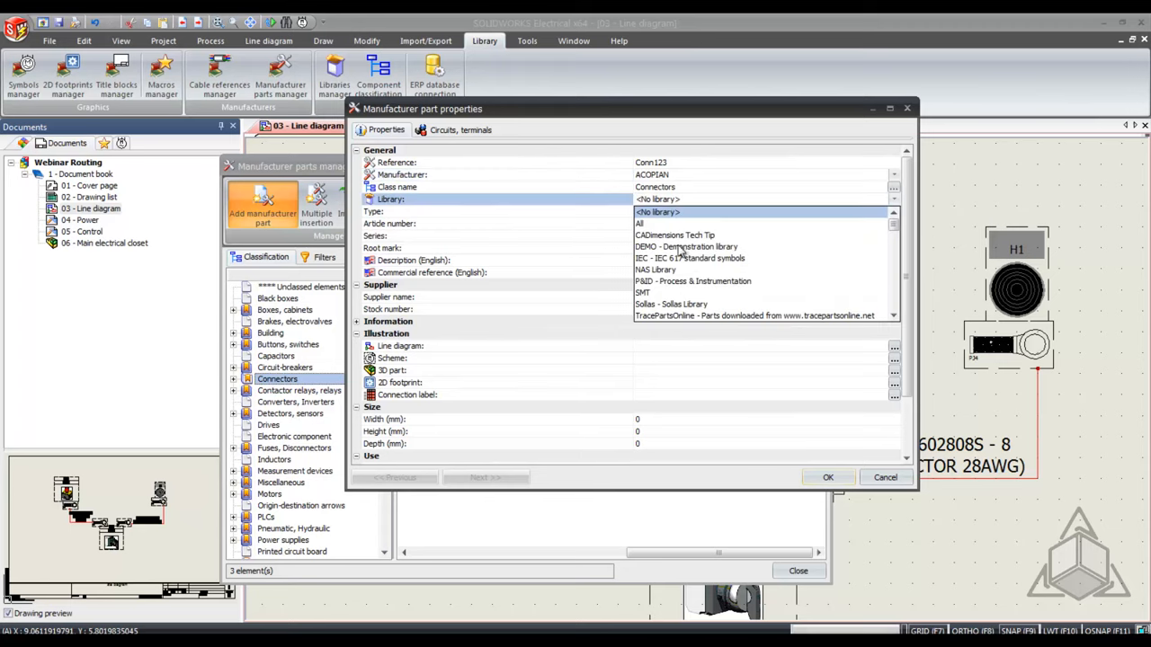
click(687, 246)
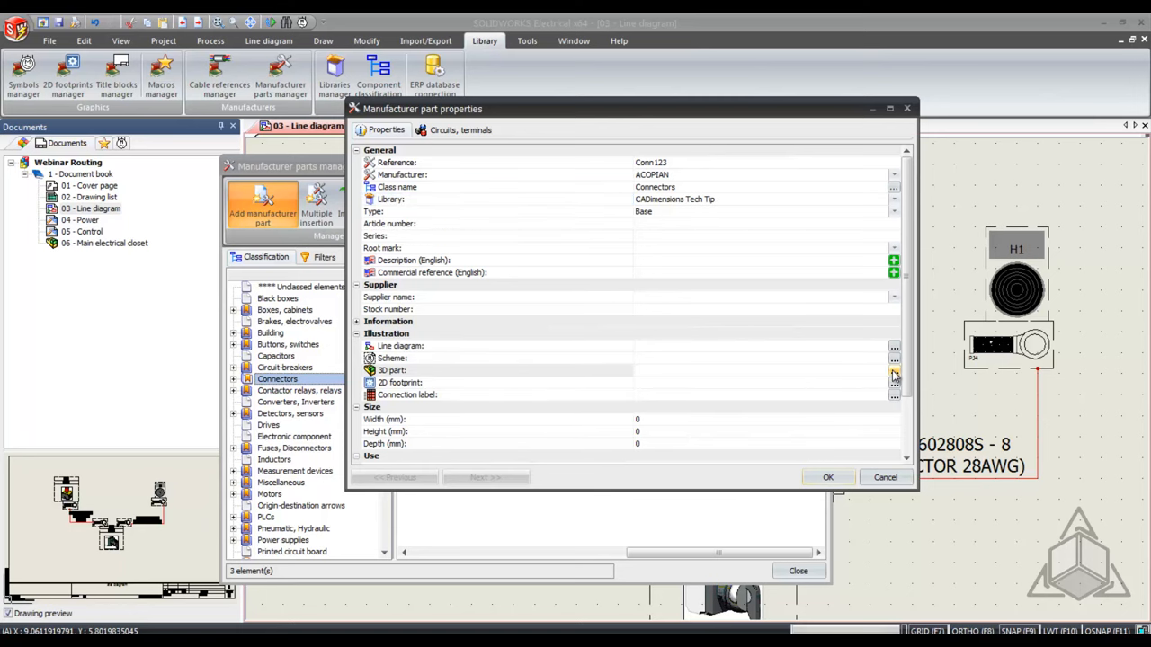
click(894, 370)
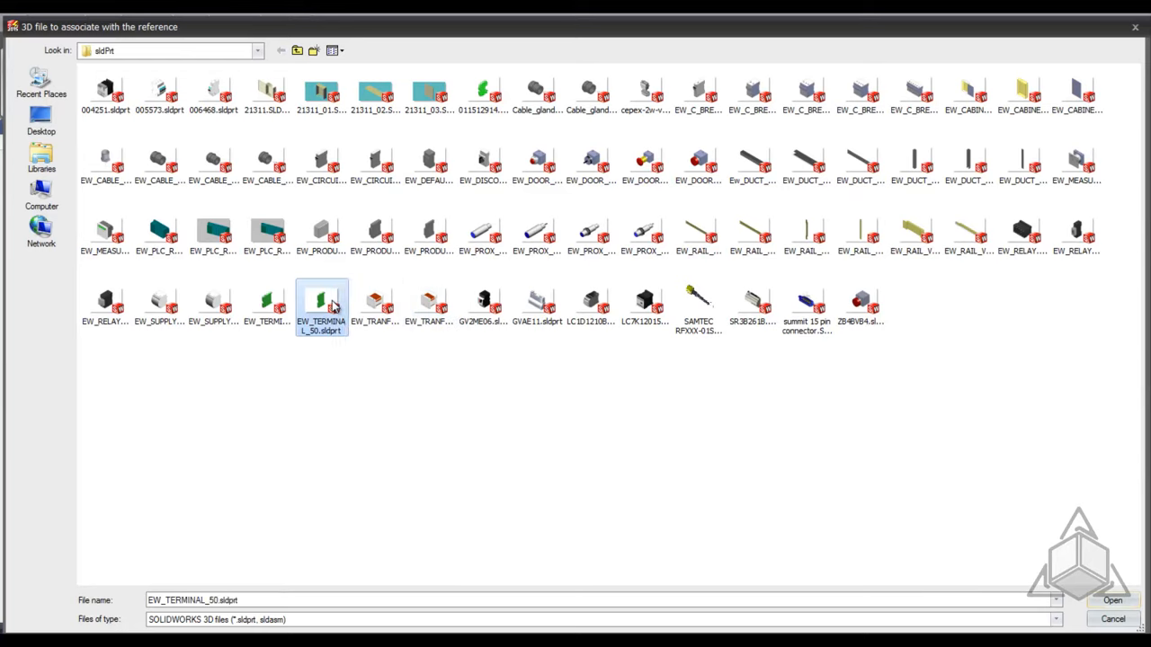
click(1111, 601)
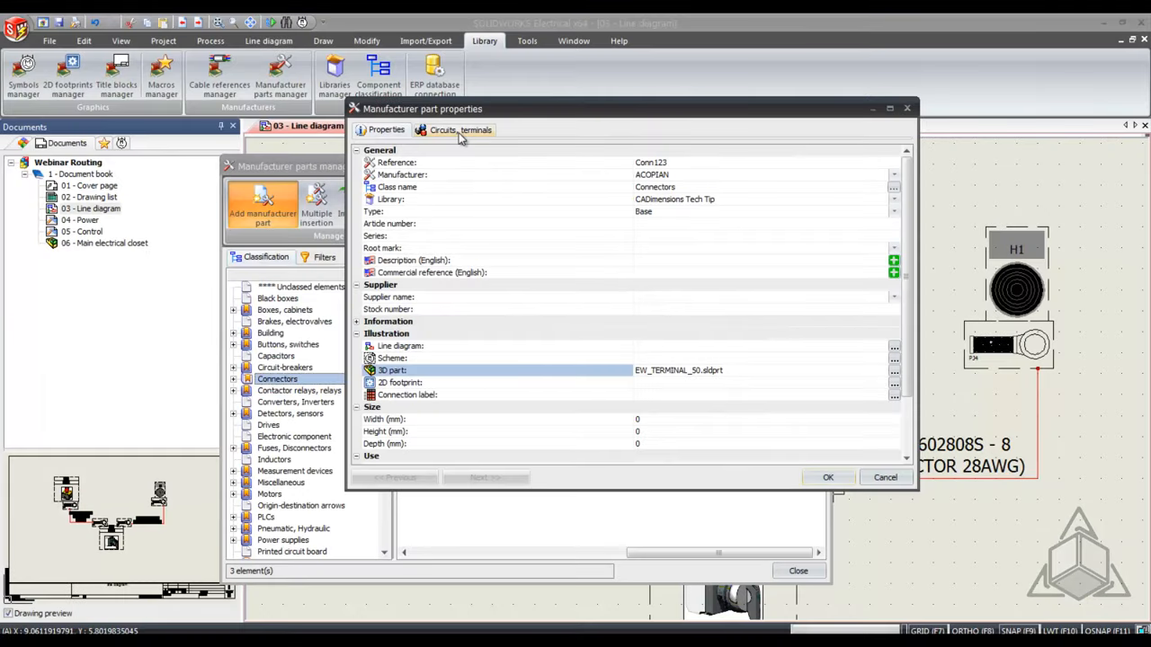
- Add a circuit with two terminals to Conn123, mnemonics Term A and Term B
click(460, 129)
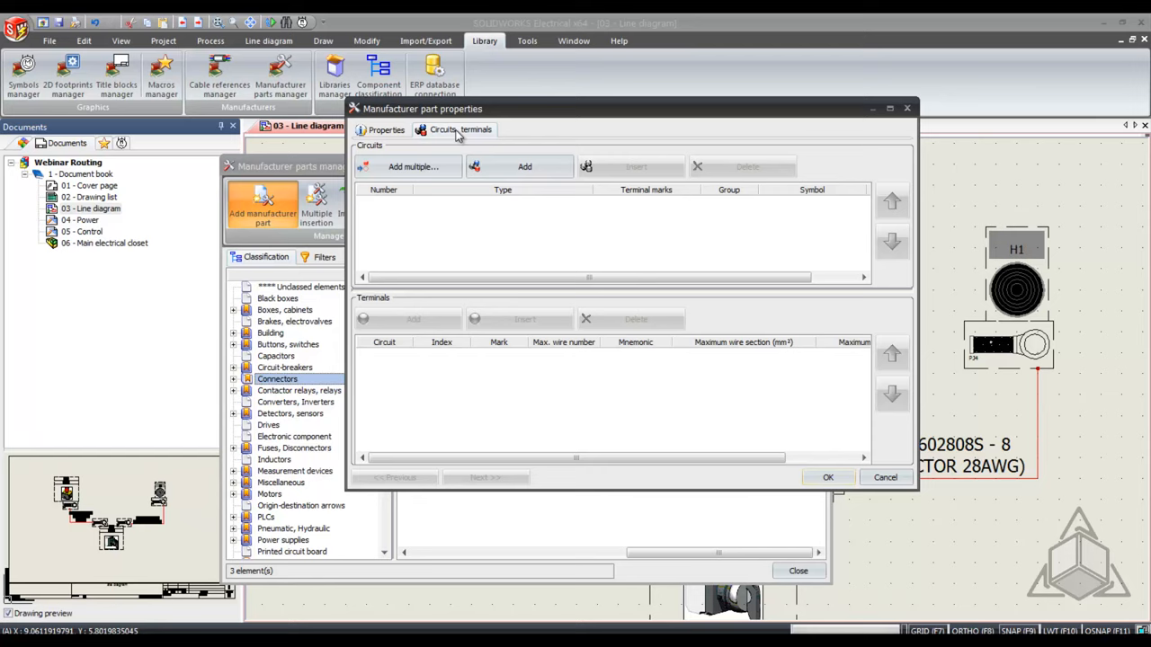
mouse_move(411, 166)
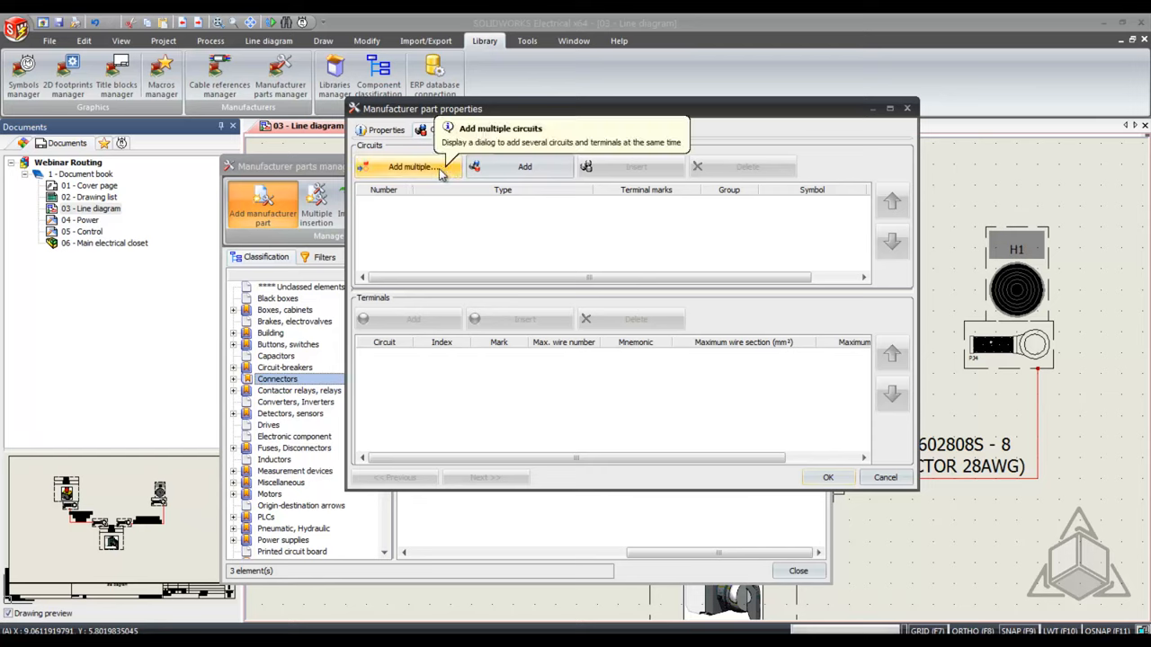
click(525, 165)
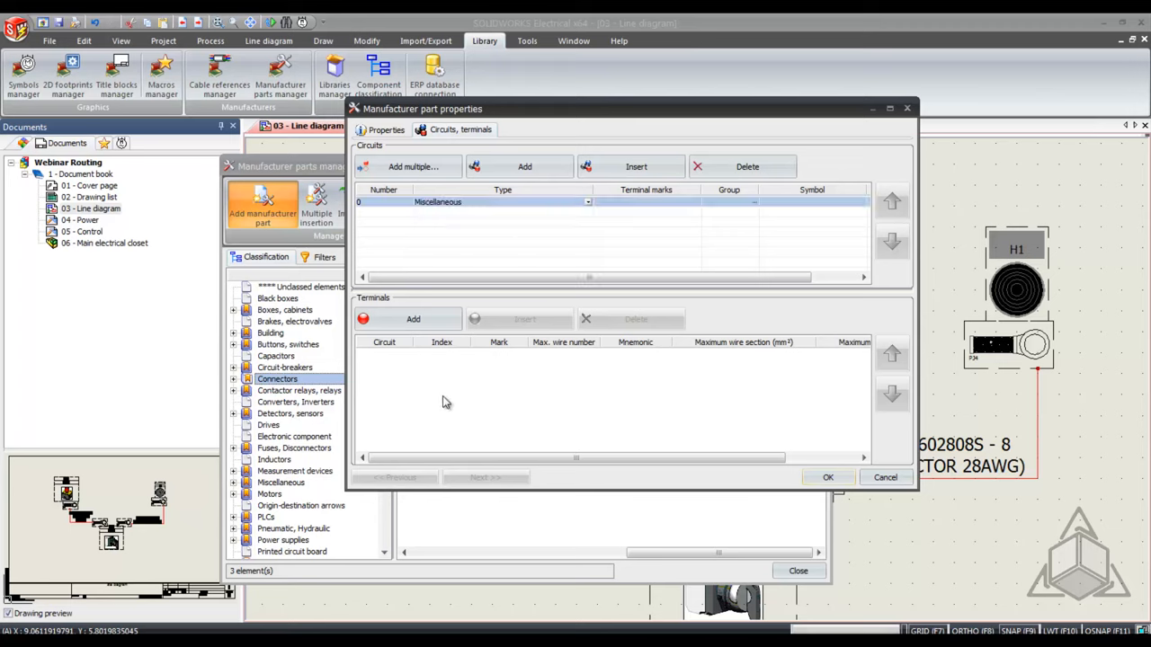
click(414, 320)
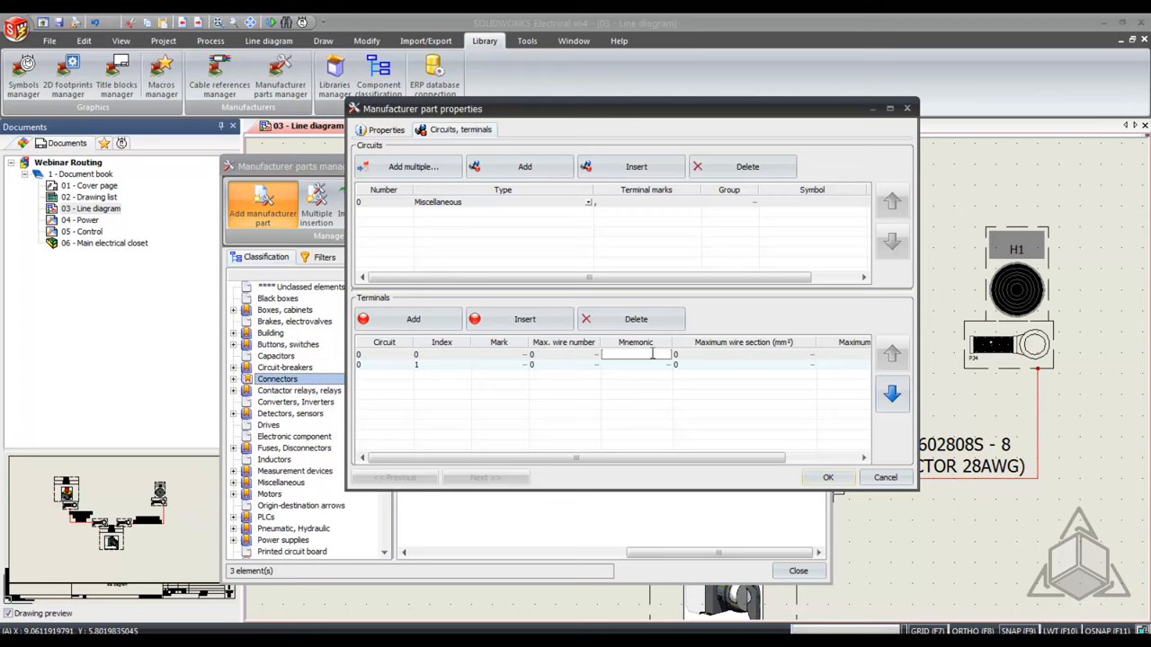
text(Term A)
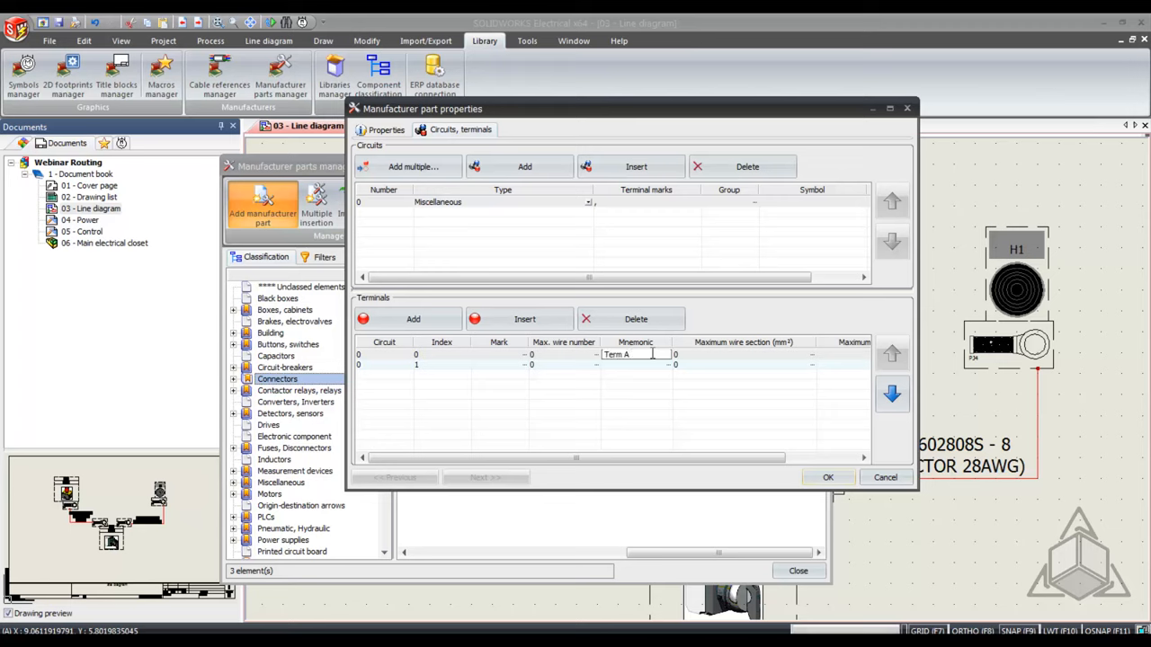
text(Term B)
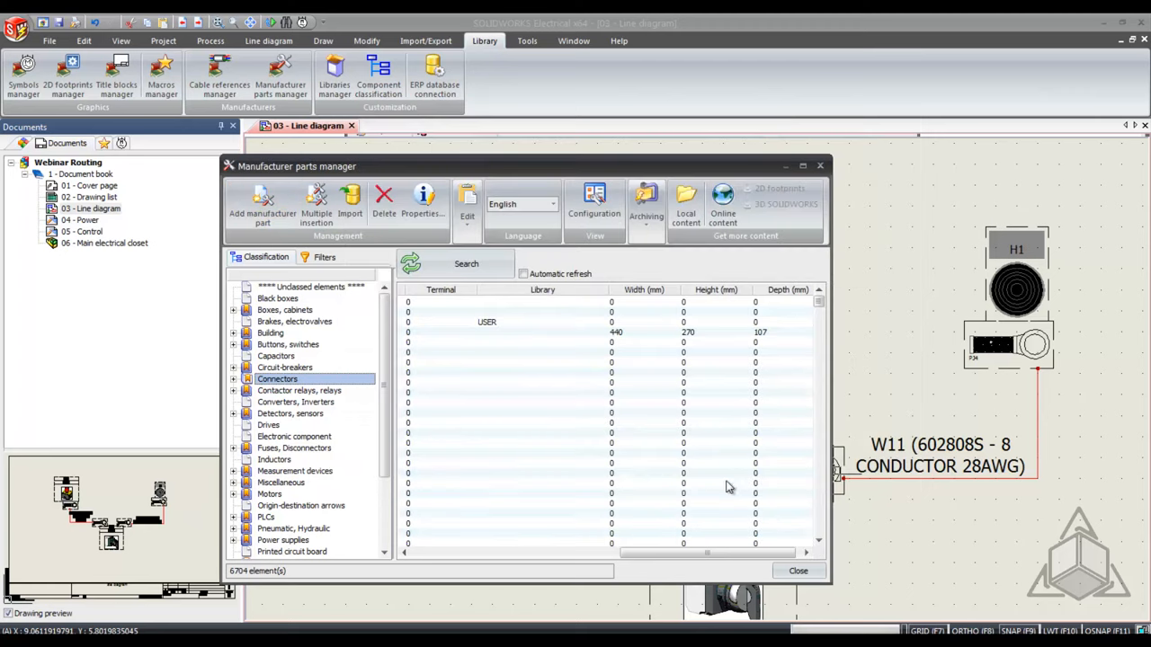
mouse_move(395, 298)
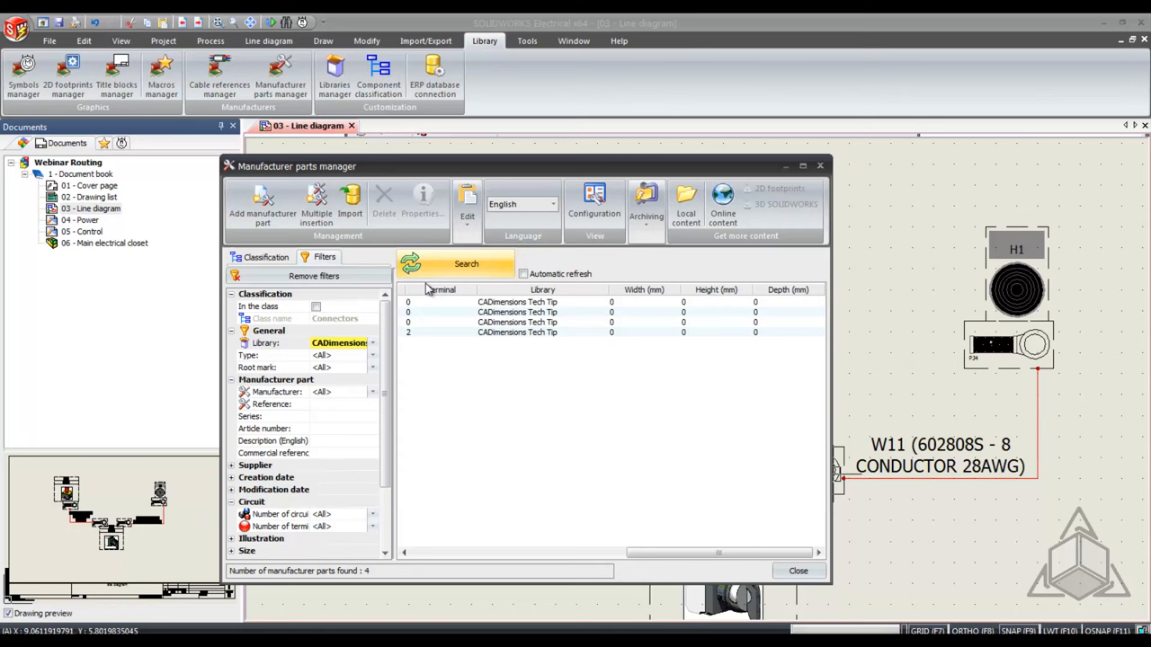
mouse_move(494, 388)
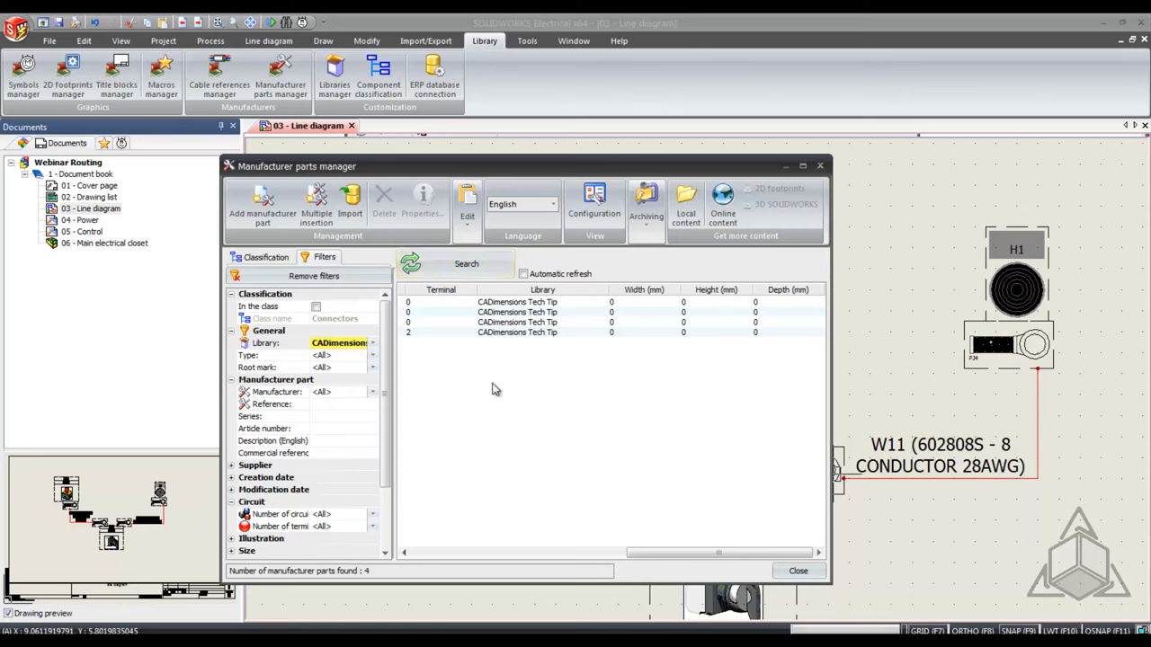